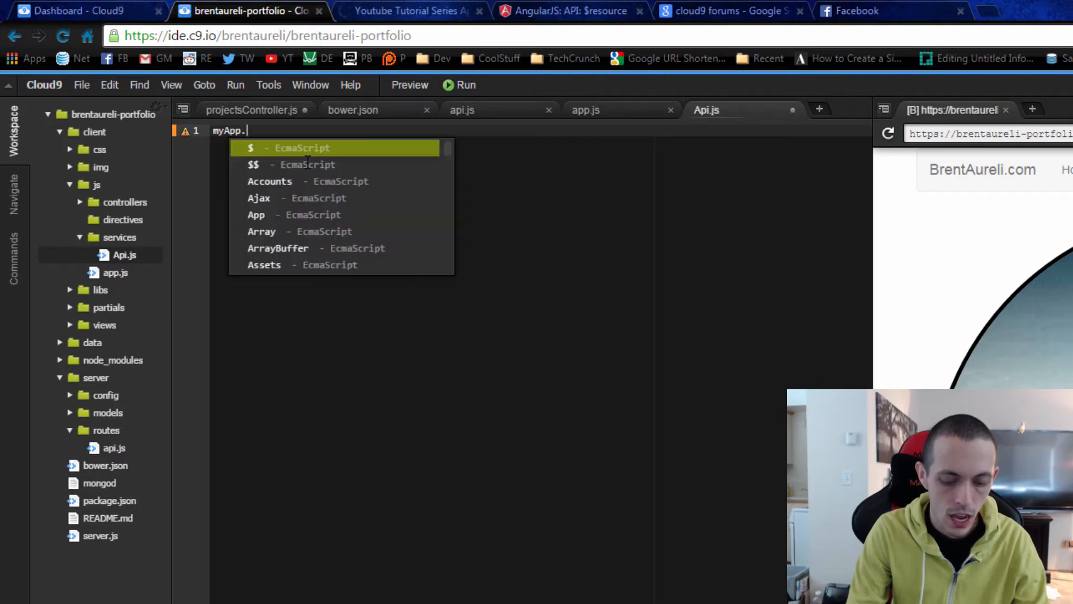
- Declare myApp.factory('Api', ['$resource', function($resource){ }]) in Api.js
type("factory")
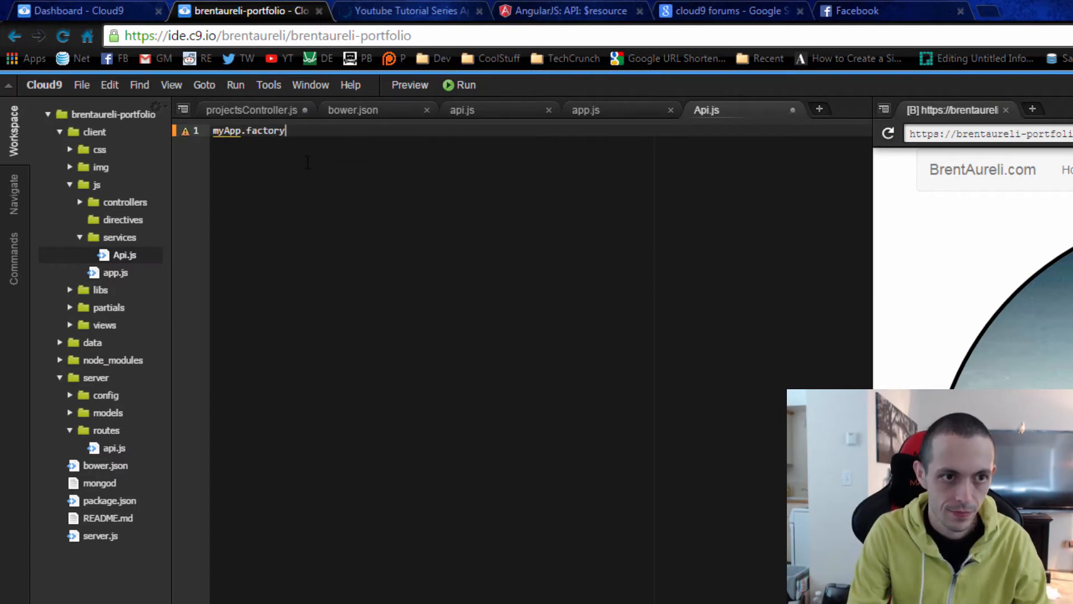
type("()")
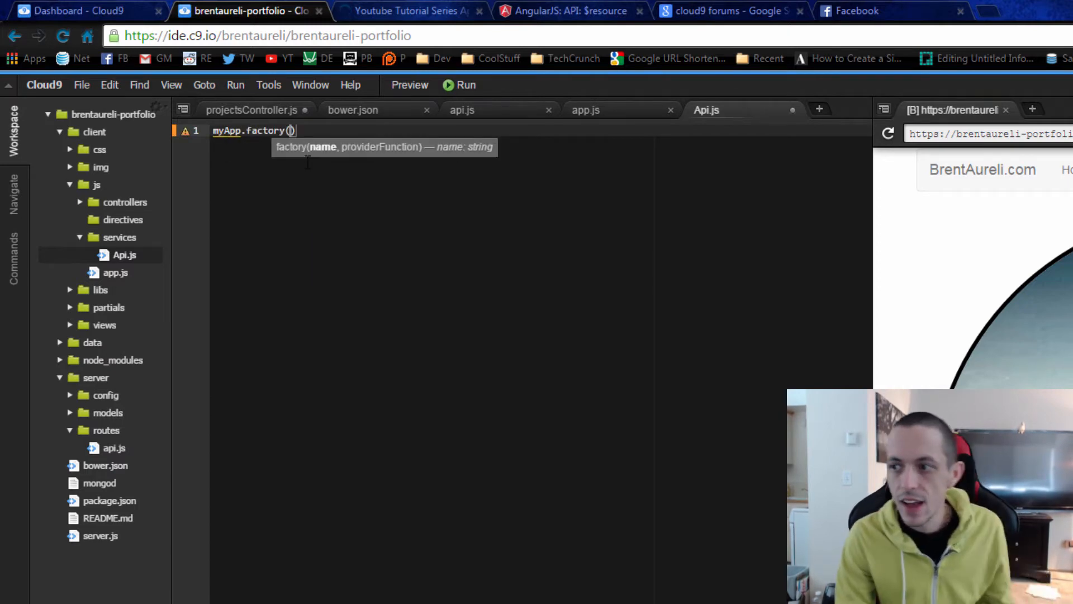
type("''")
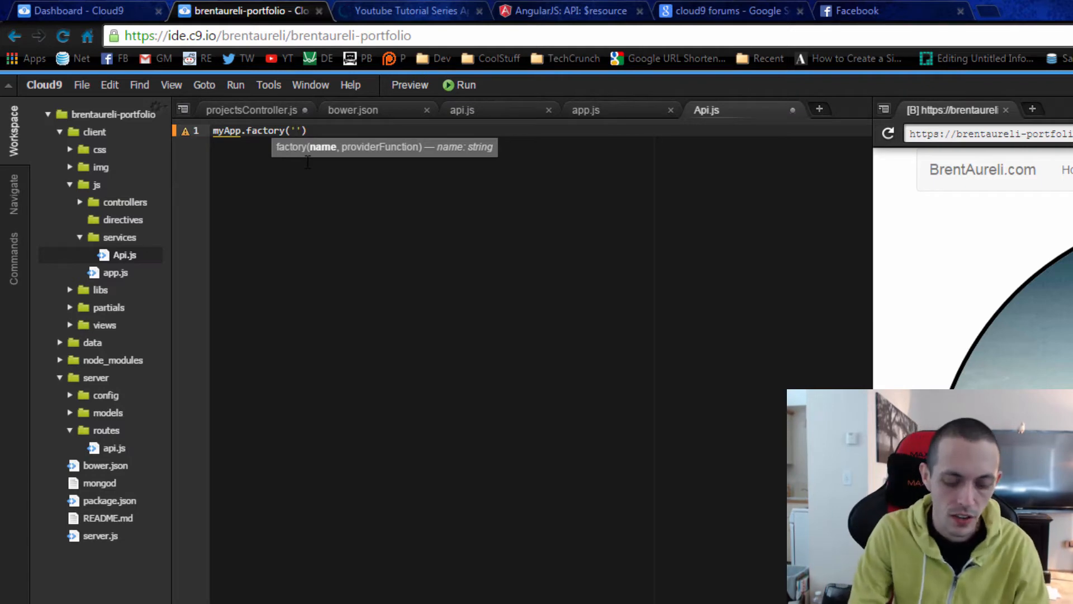
type("Api',")
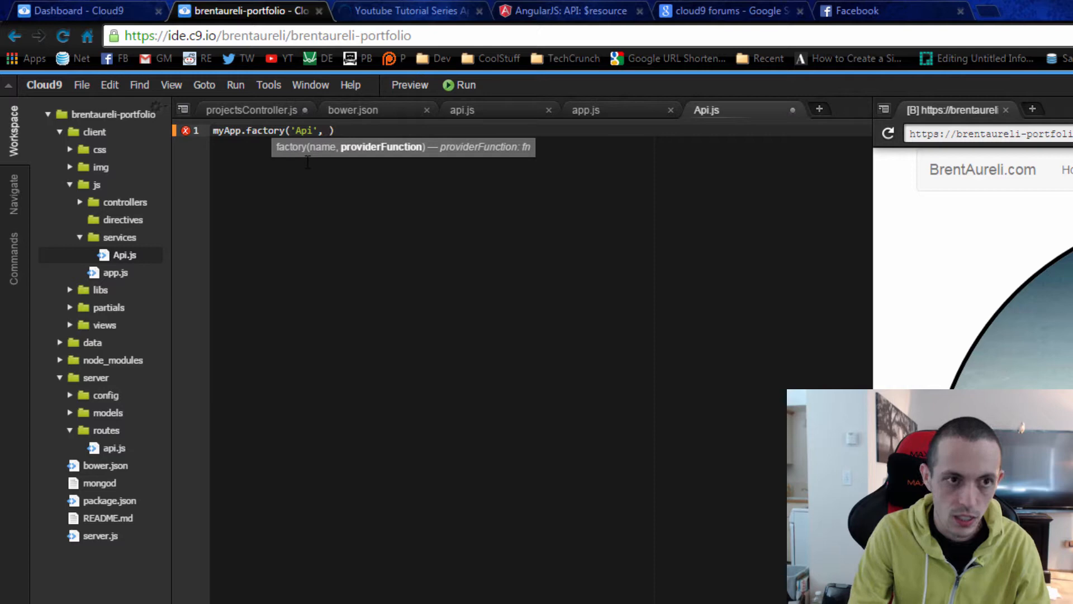
type("[]")
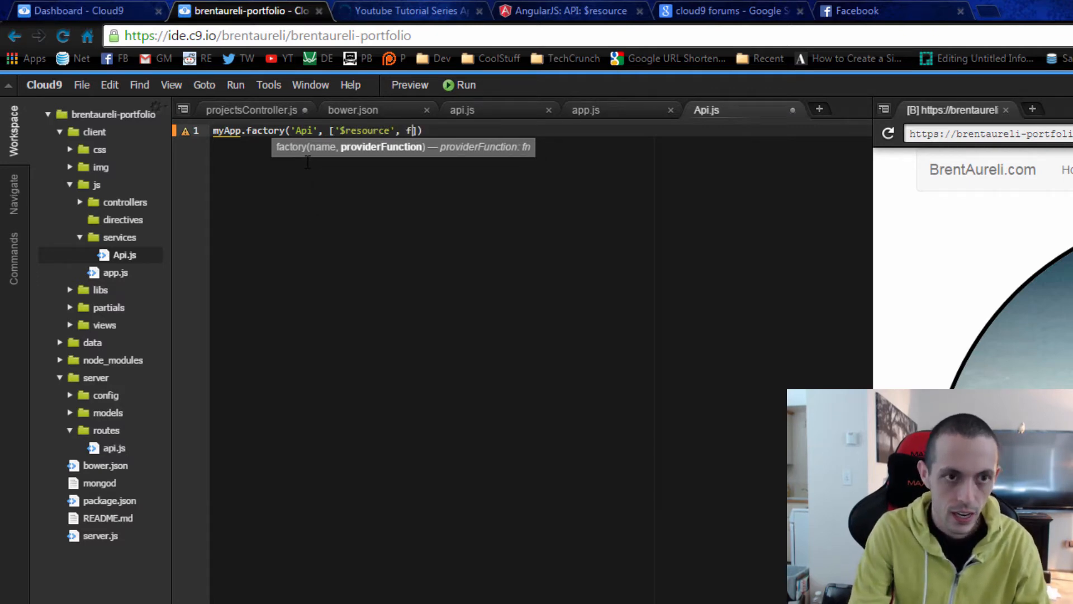
type("unction")
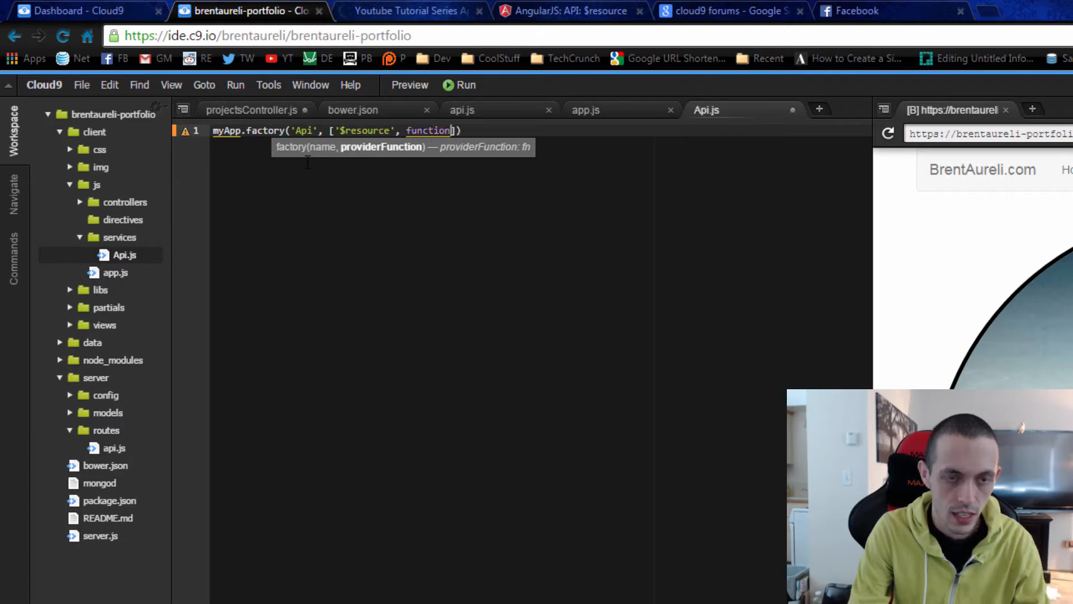
type("$resourc")
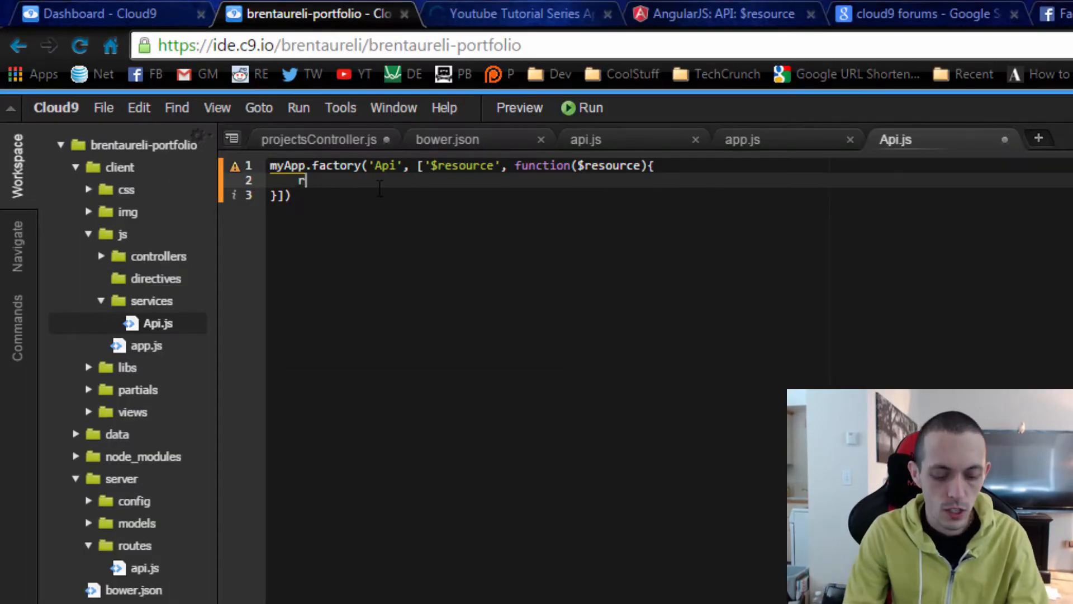
- Return an object whose Customer property is $resource('/api/customer/:id')
type("eturn {")
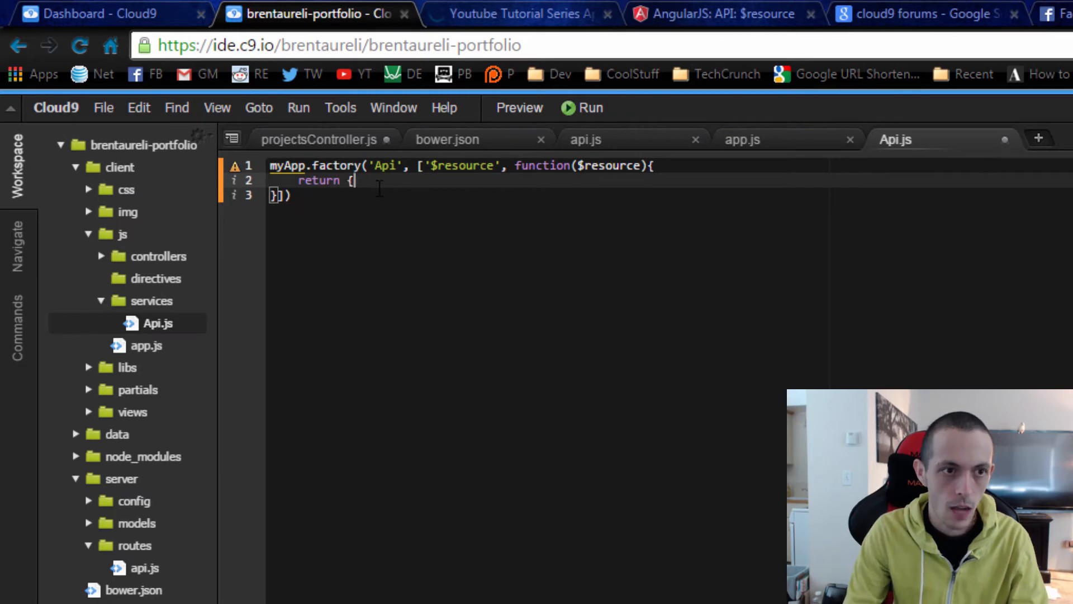
type("Customer:")
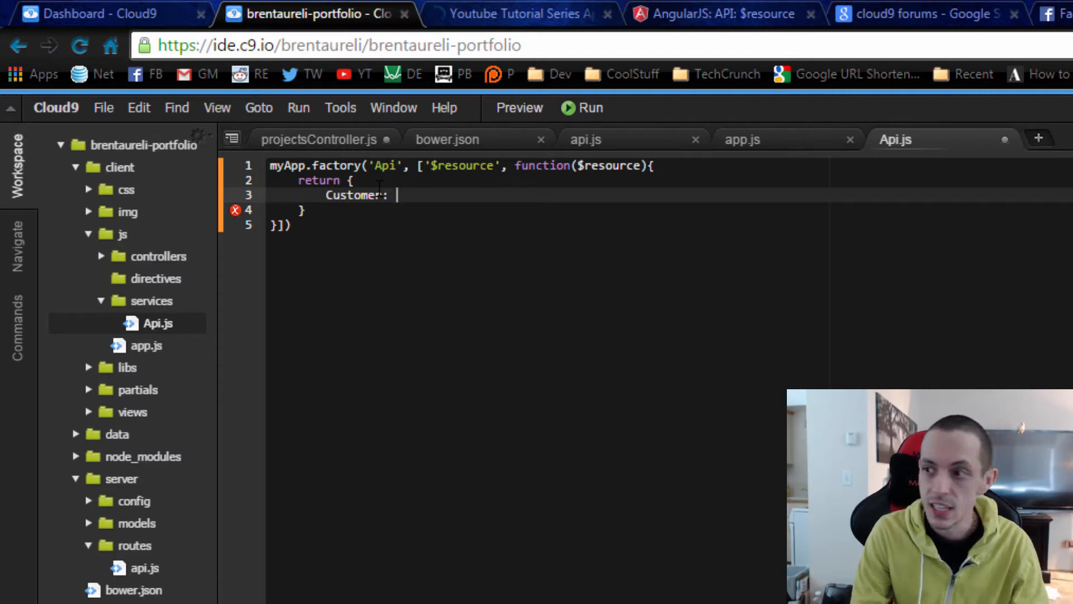
type("resource")
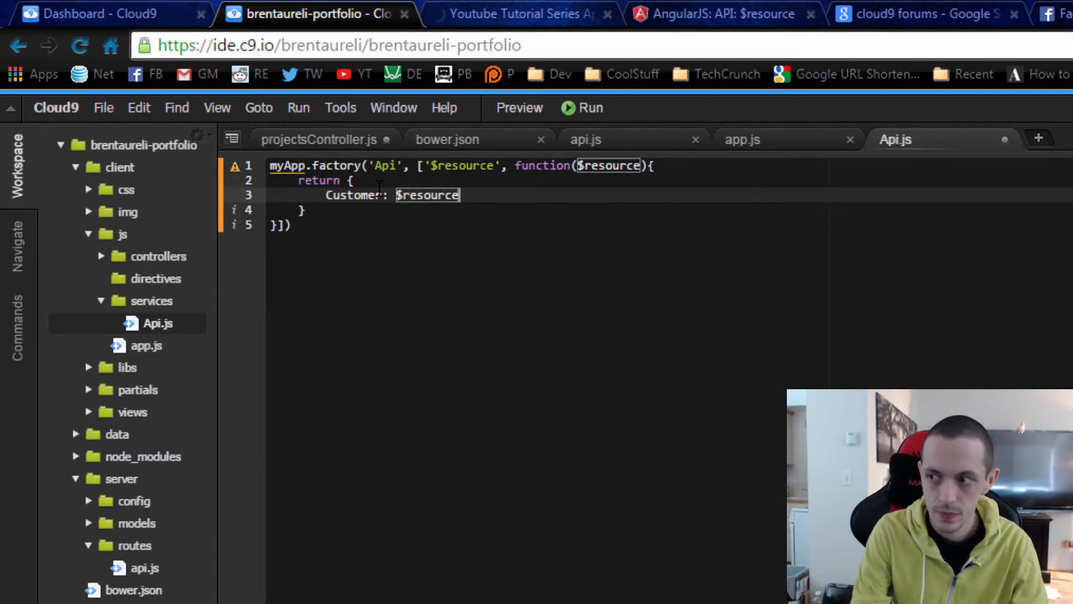
type("('')")
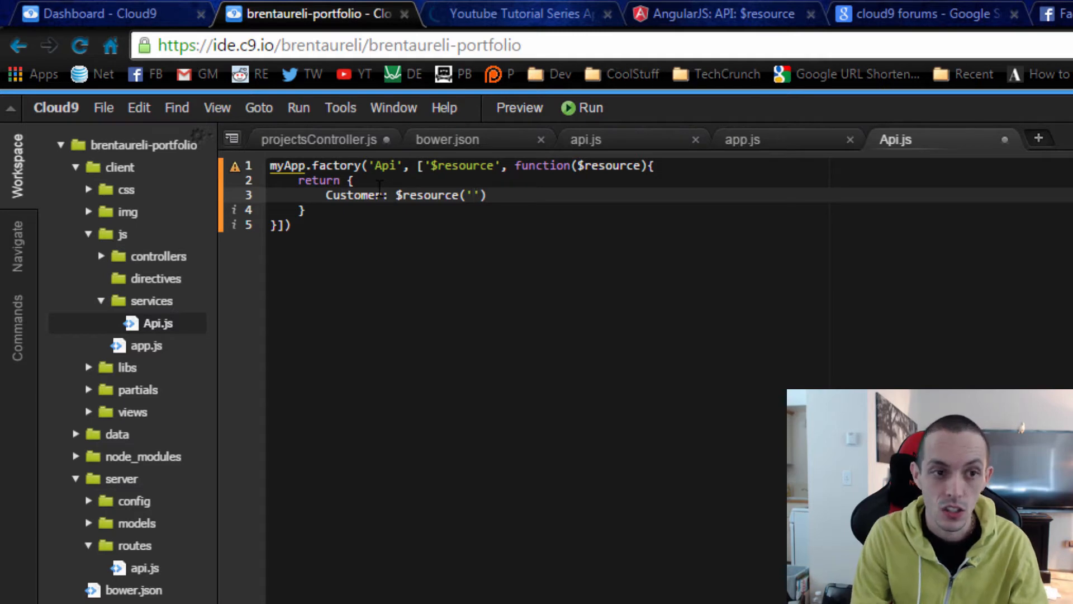
type("/ap")
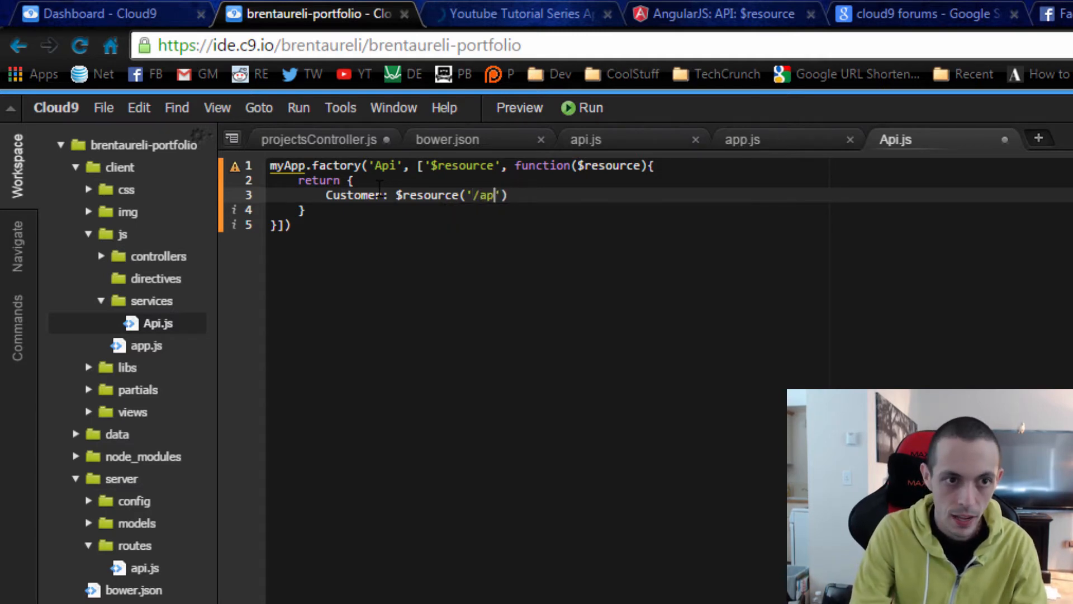
type("i/custo")
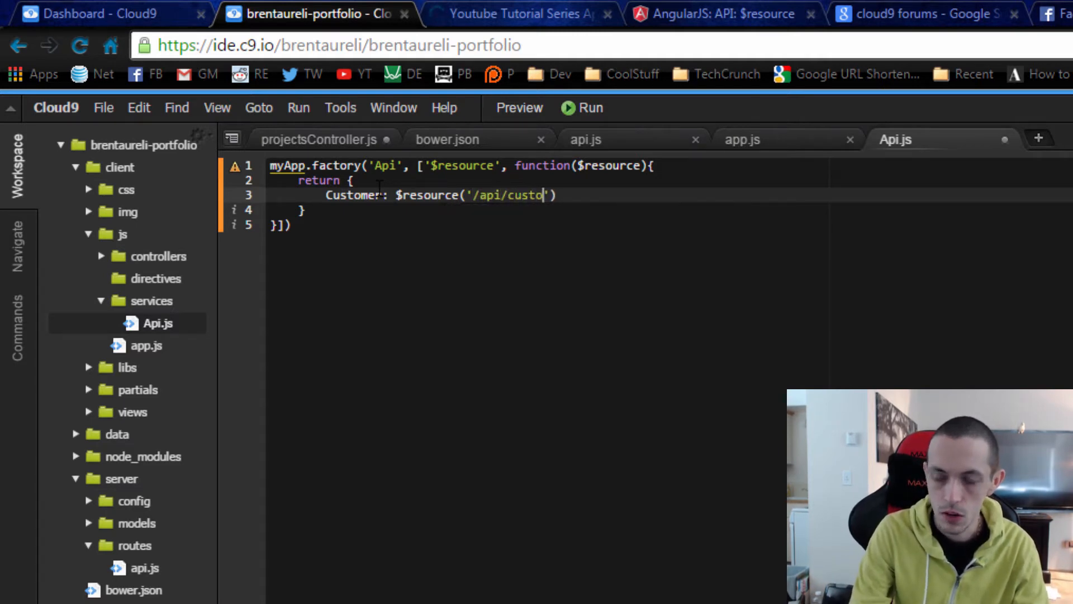
type("mer:")
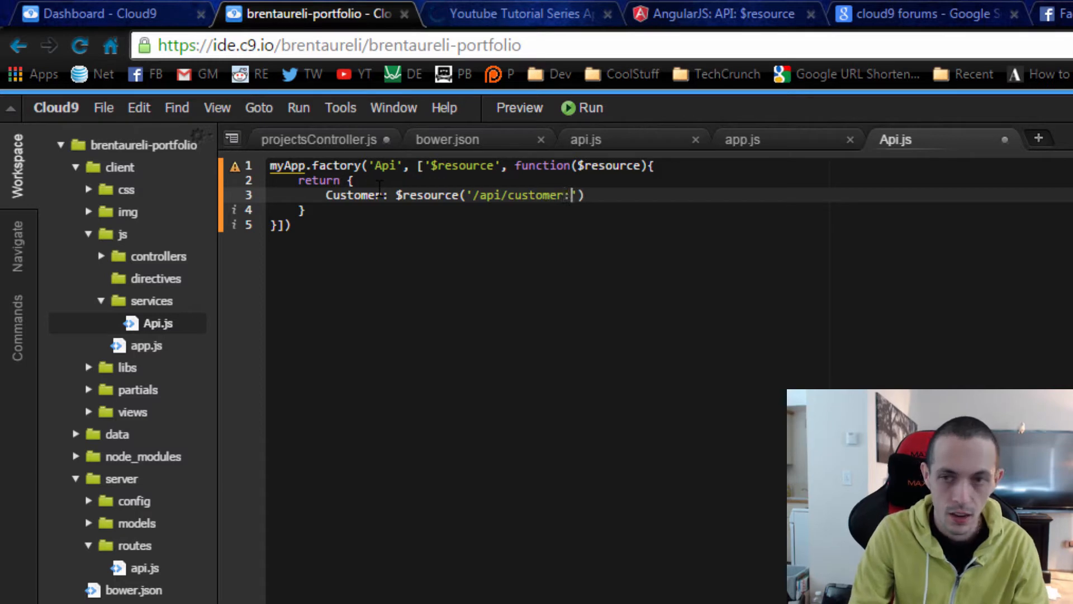
type("/L")
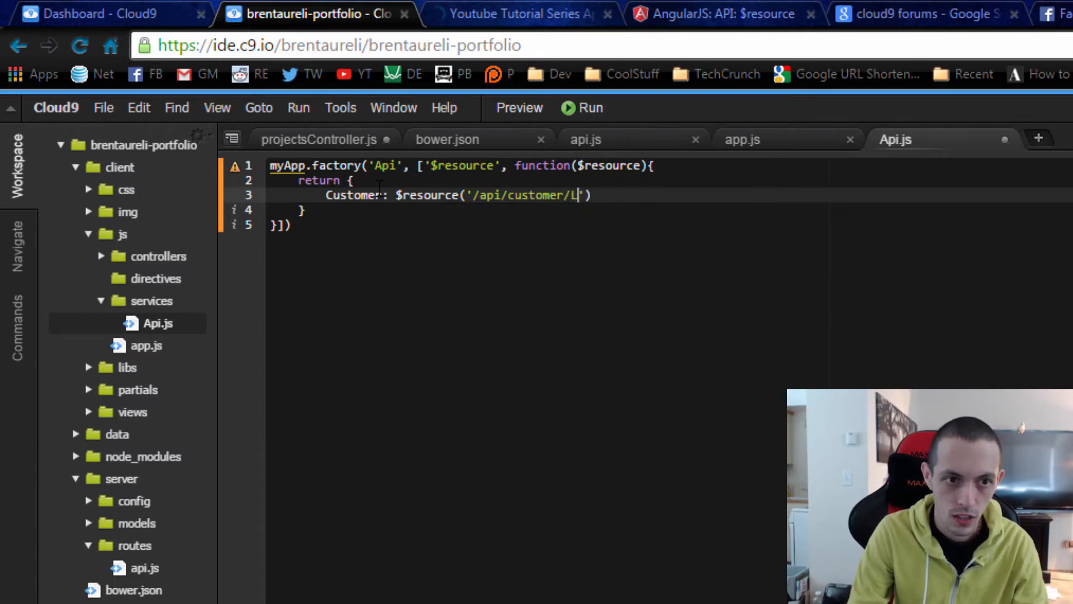
type("/:id")
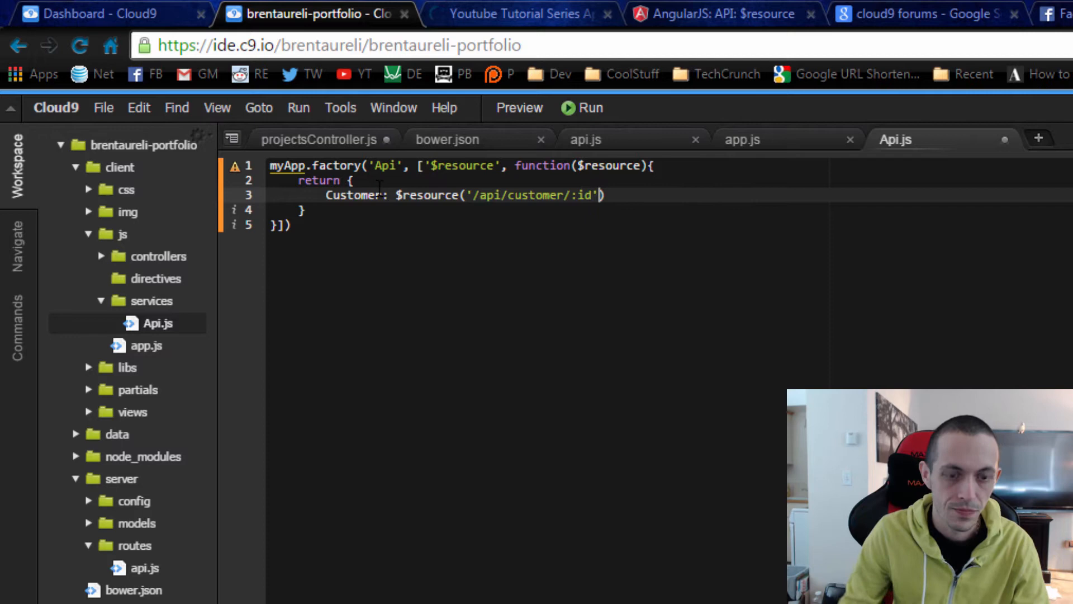
type(",")
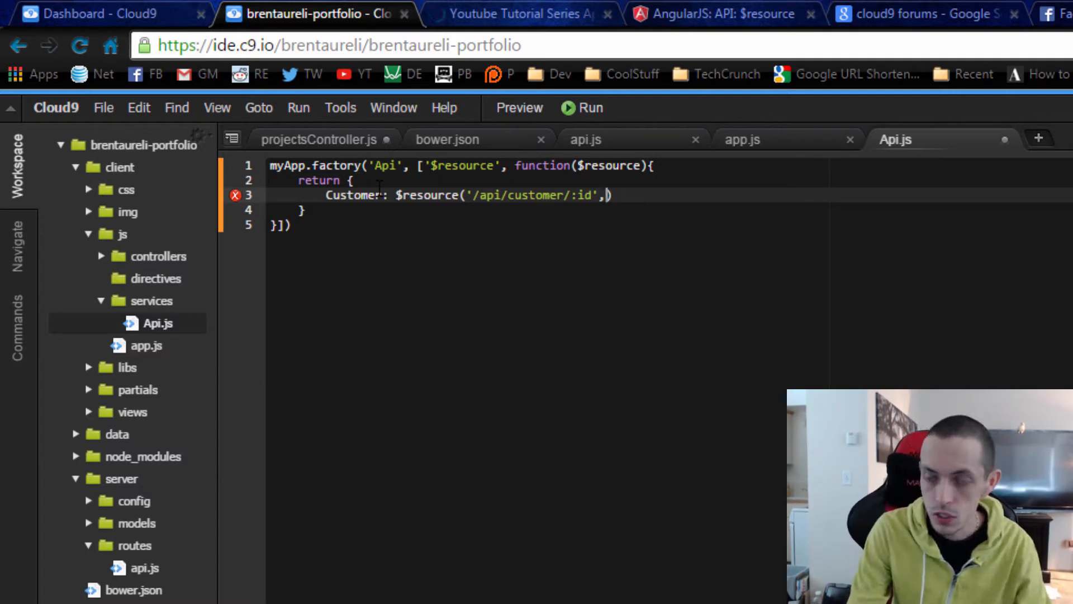
type("{}")
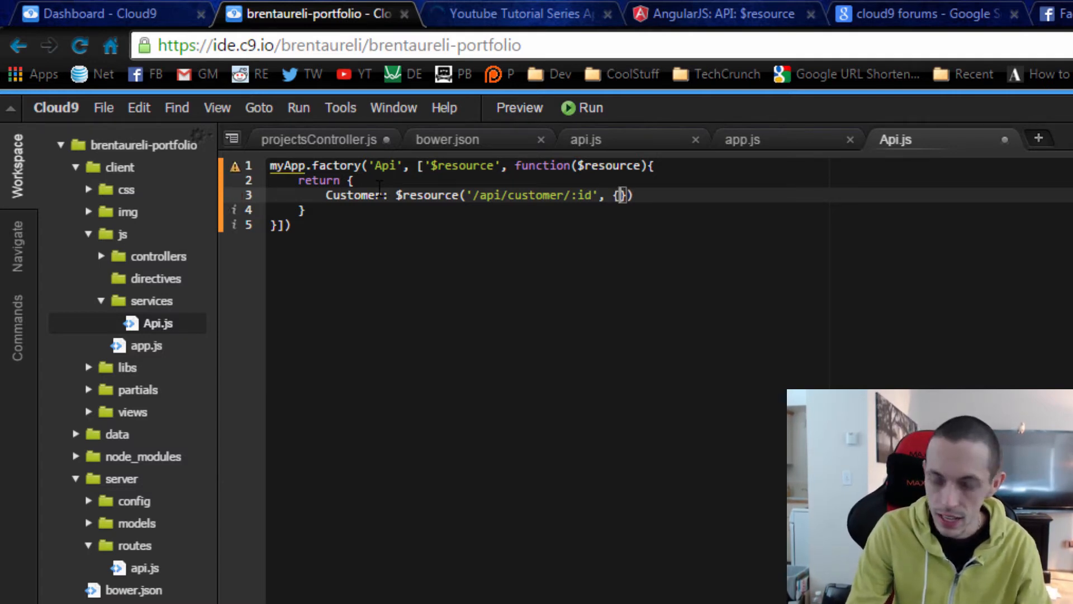
type("id:")
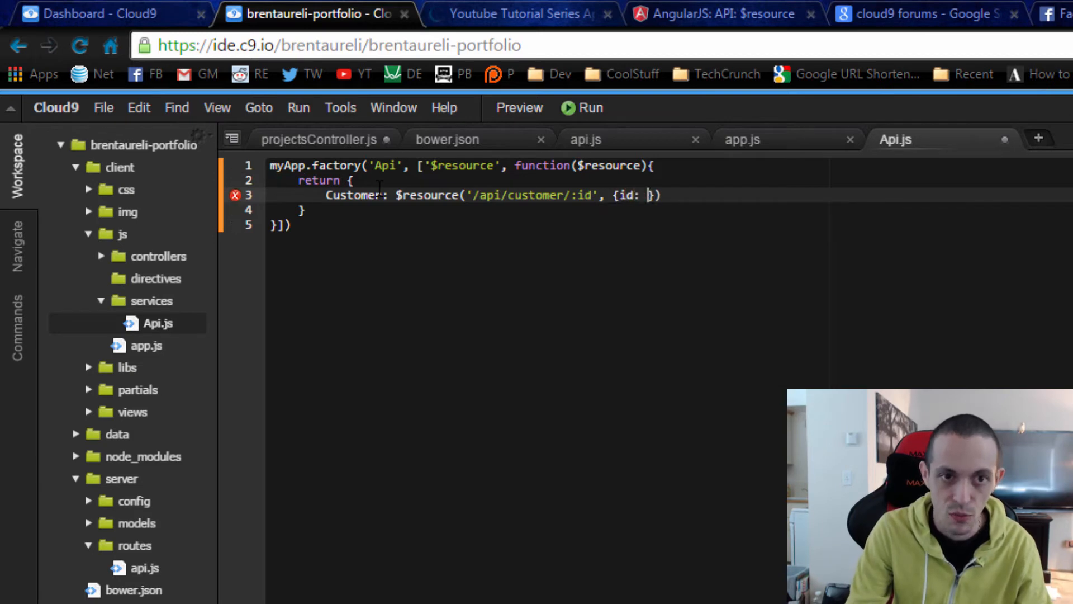
type("''")
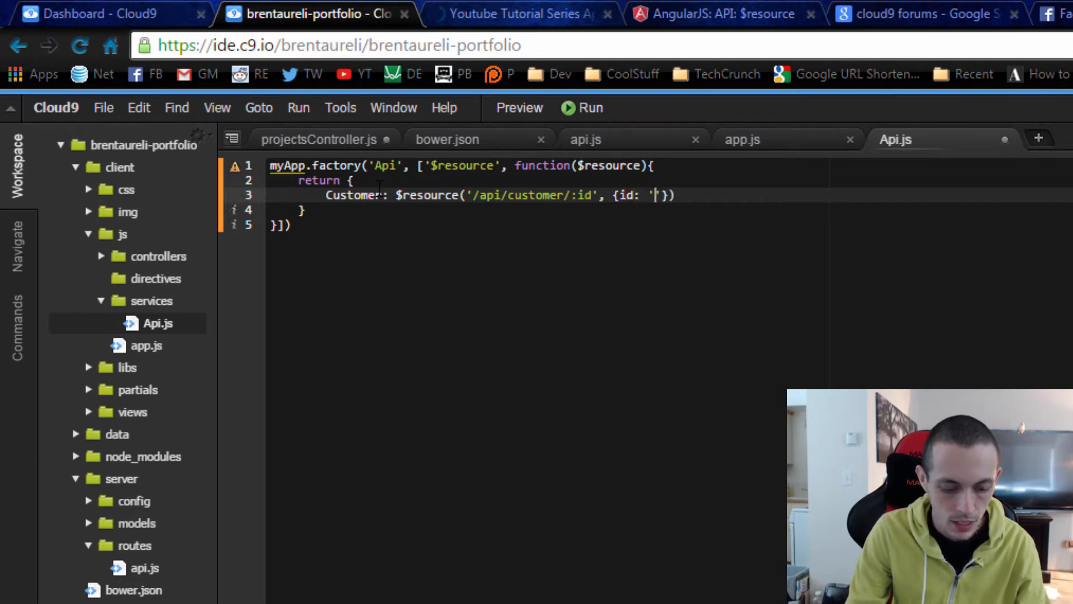
type("@id")
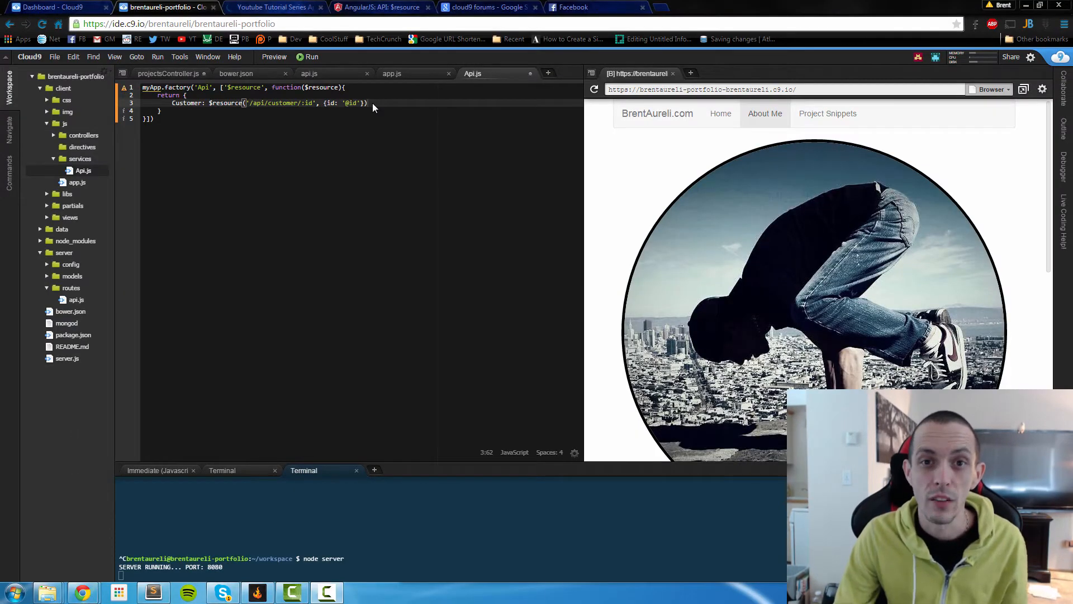
- Add a Services comment in index.ejs followed by a script tag for js/services/Api.js
left_click(80, 228)
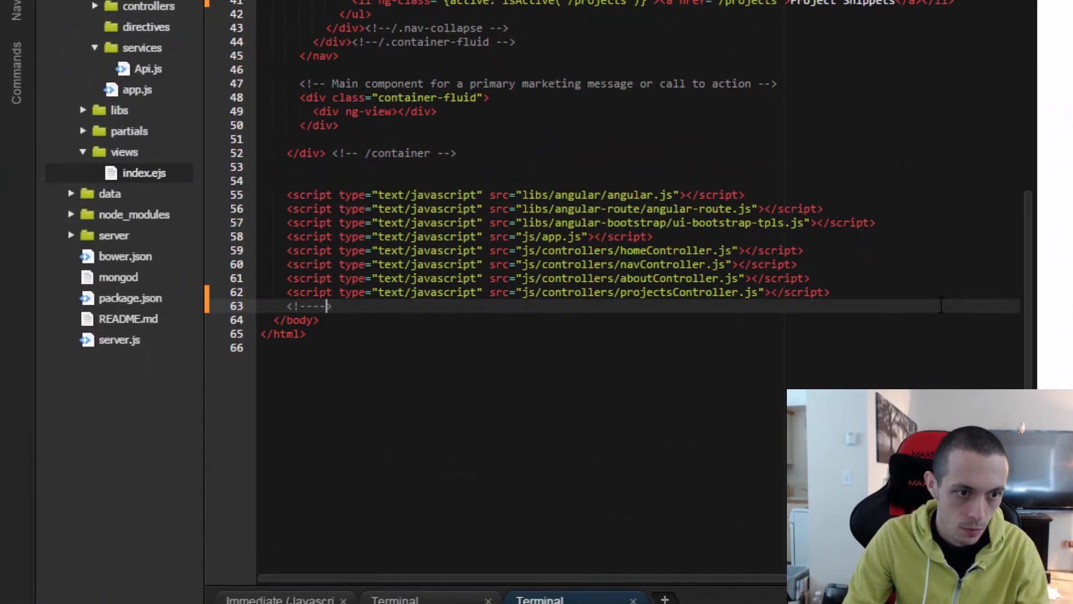
type("Services")
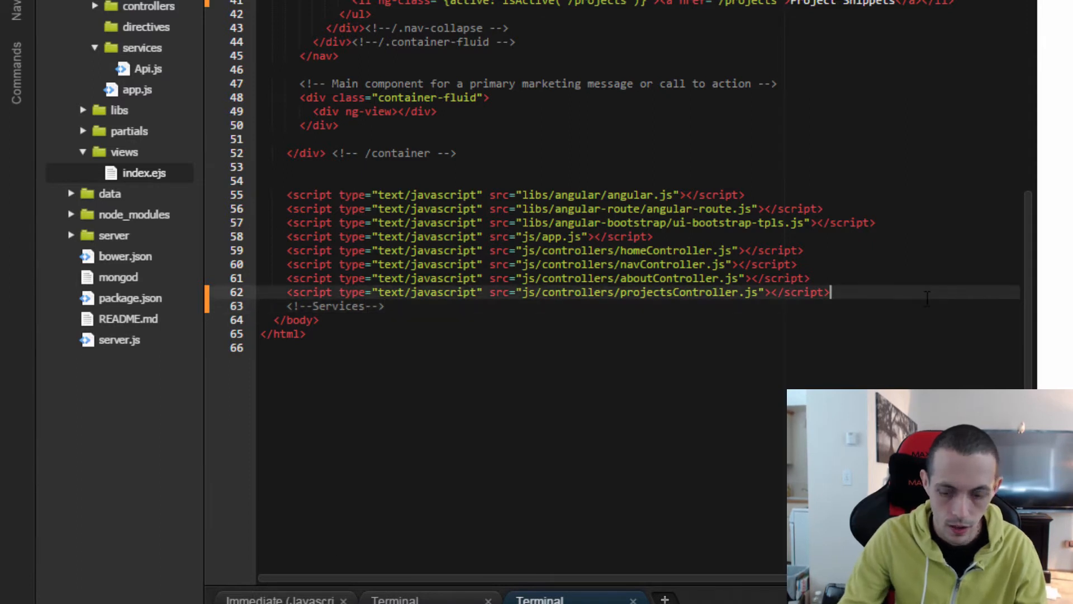
key("Enter")
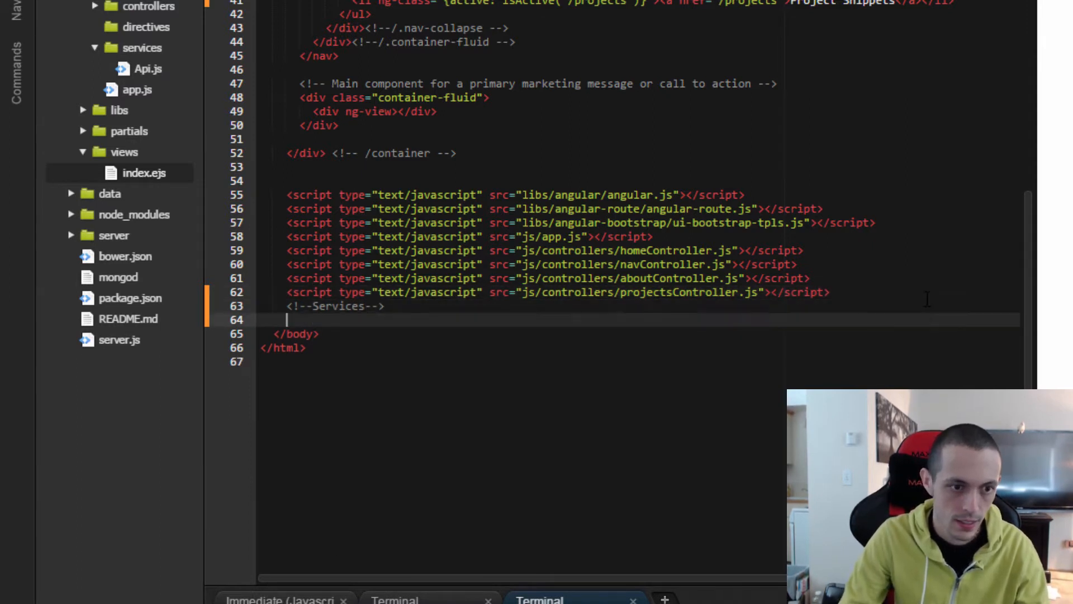
type("<script type=\"text/javascript\" src=\"js/controllers/projectsController.js\"></script>")
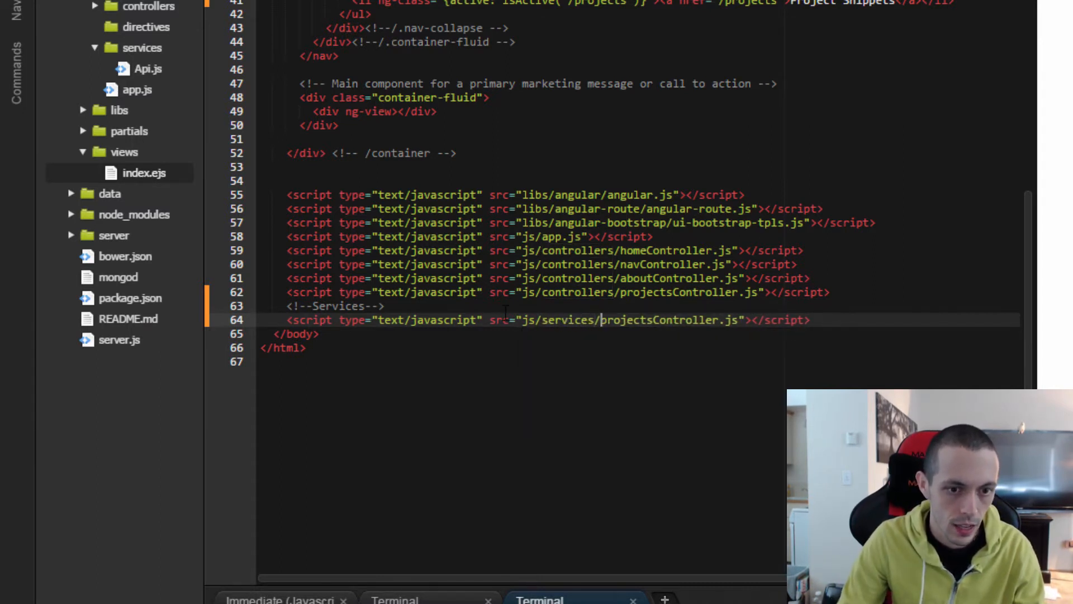
key("Backspace")
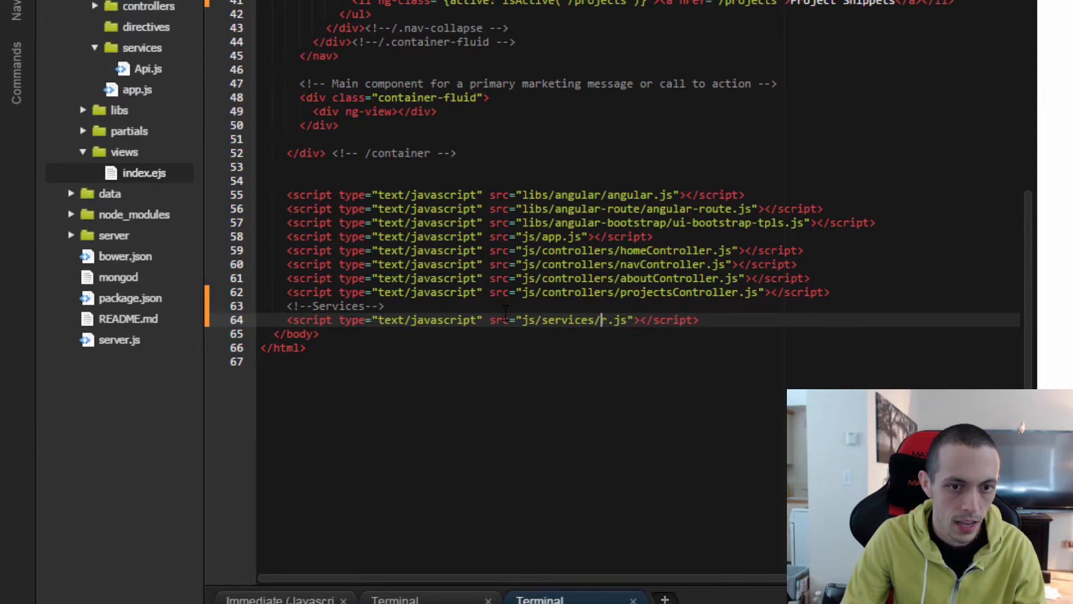
type("Ap")
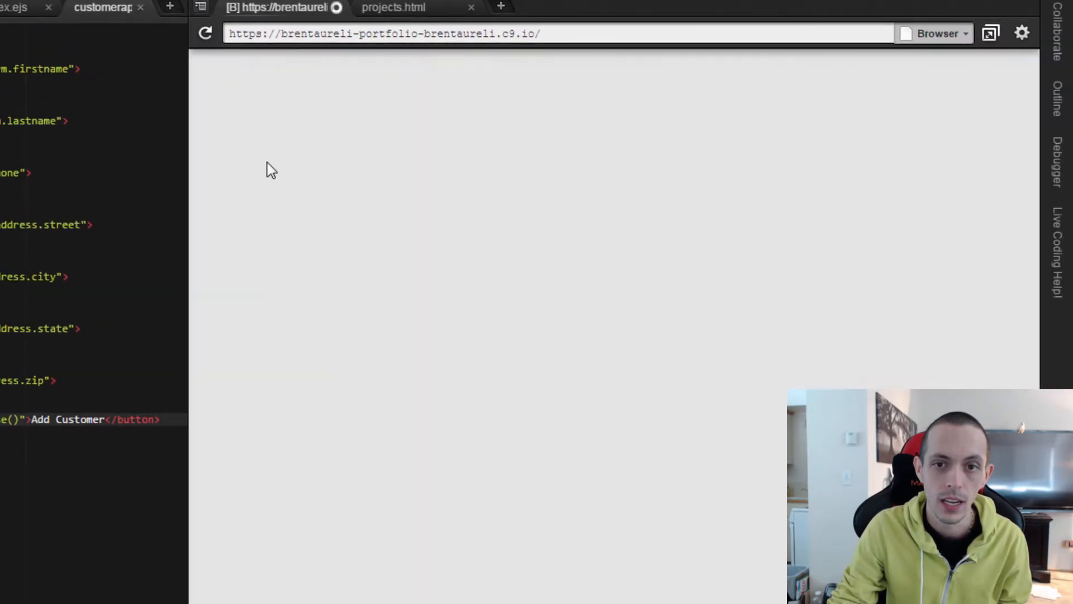
- Refresh the preview and scroll down to see the name, phone and address fields
left_click(206, 33)
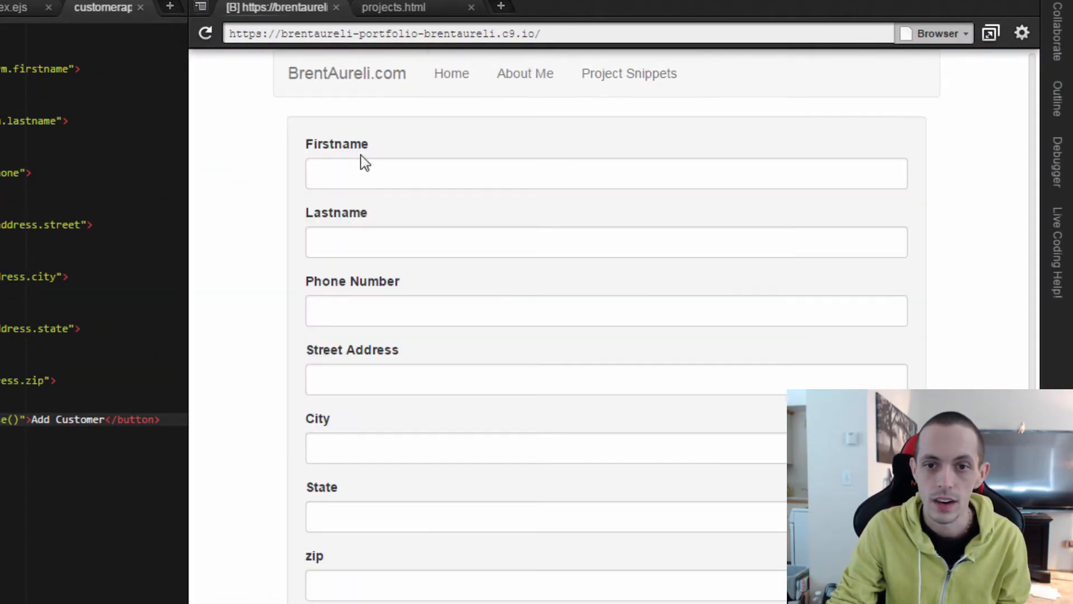
scroll("down", 3)
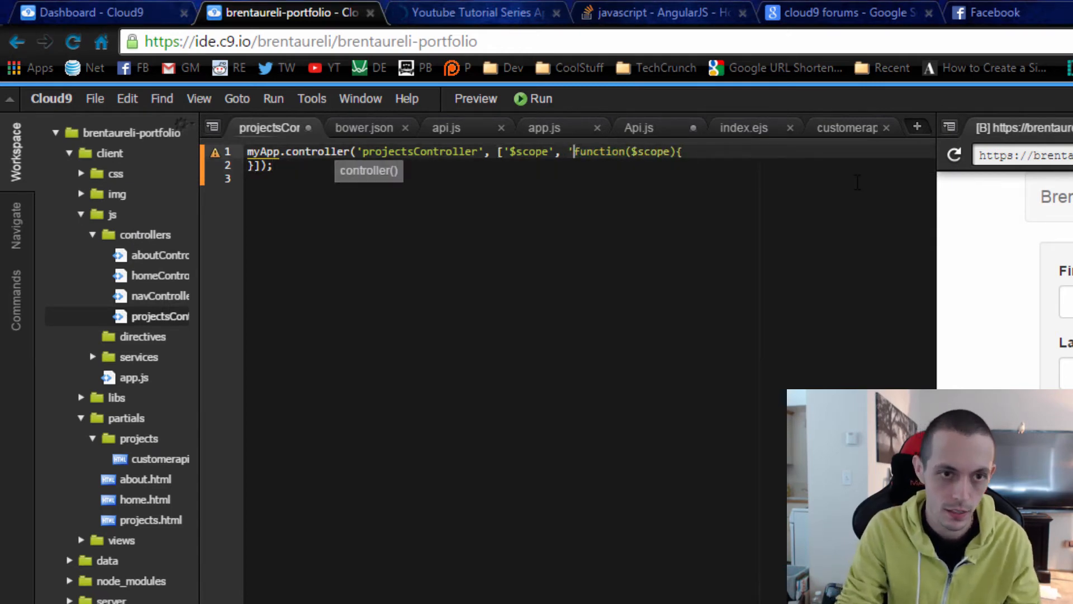
- Inject 'Api' into projectsController, set $scope.form = {}, and start $scope.addToDatabase
type("Api',")
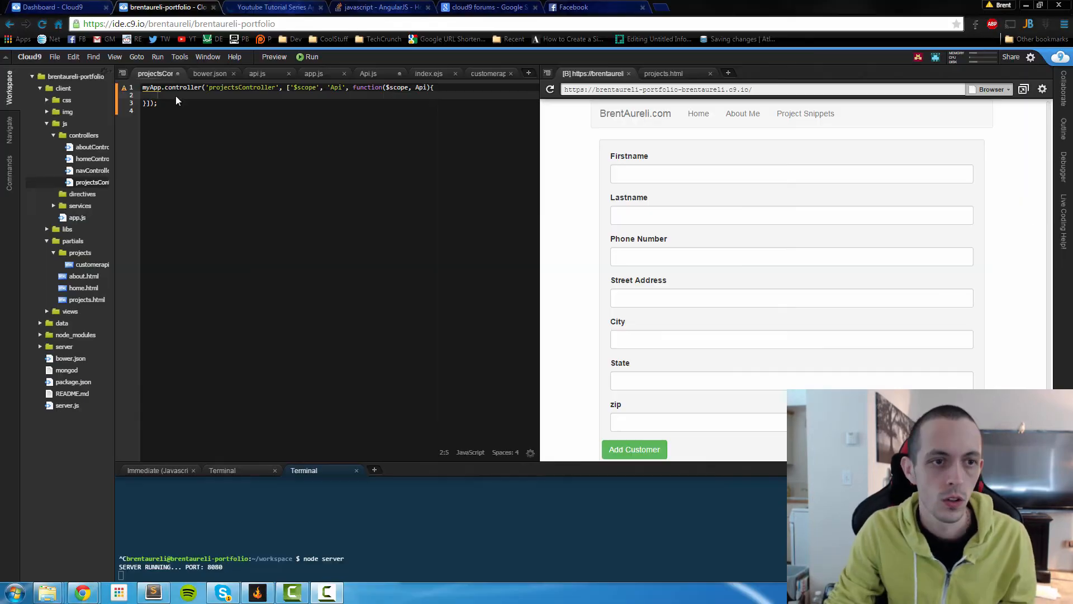
type("$scope.form =")
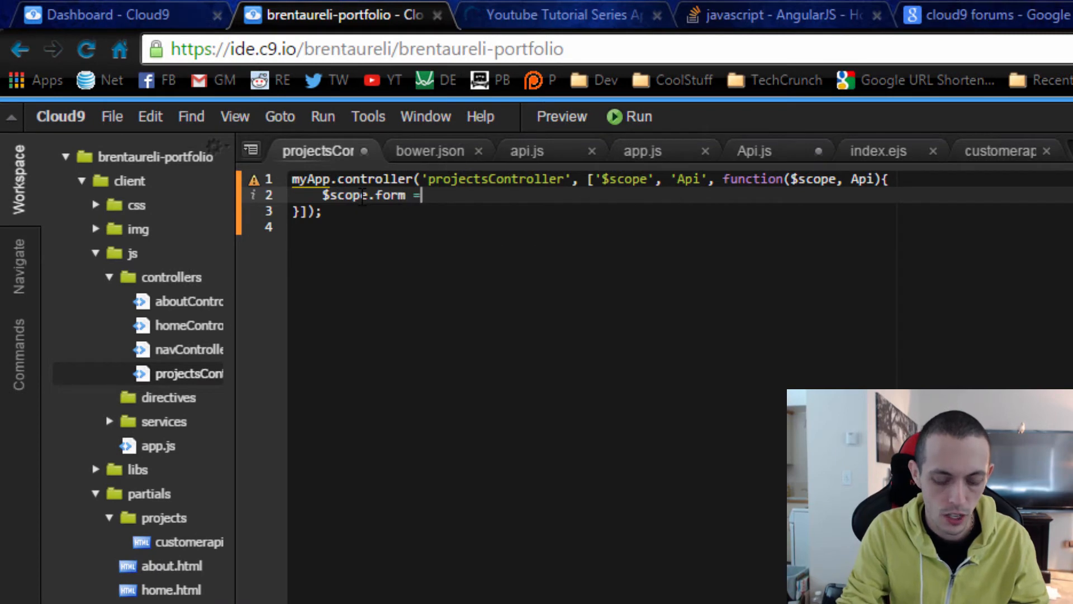
type("{};")
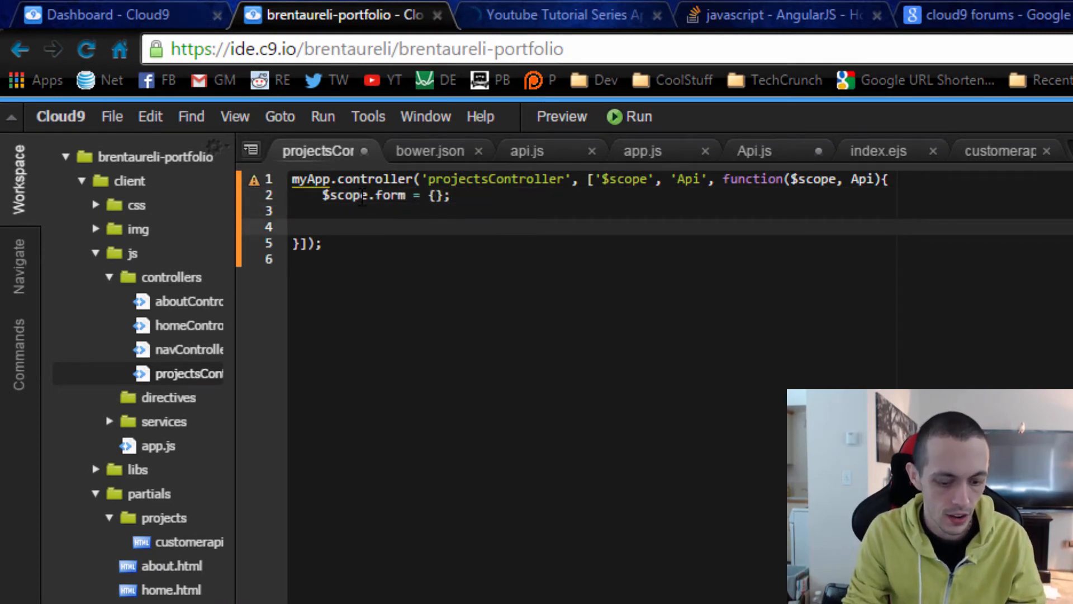
type("$scope.")
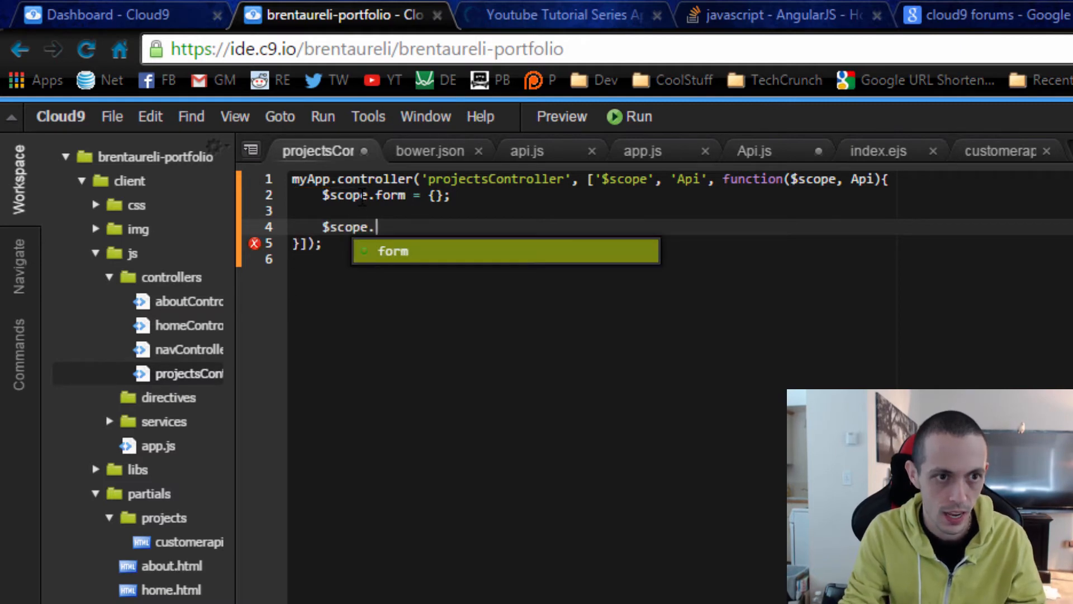
type("addToDatabase = function(){")
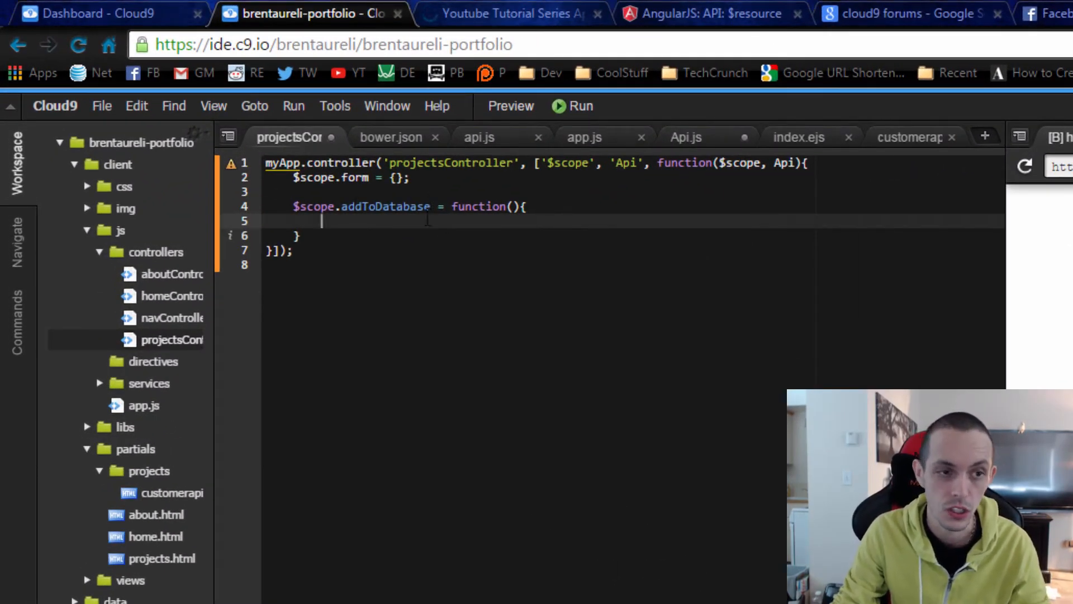
- Make addToDatabase call Api.Customer.save({}, $scope.form, callback)
type("Api")
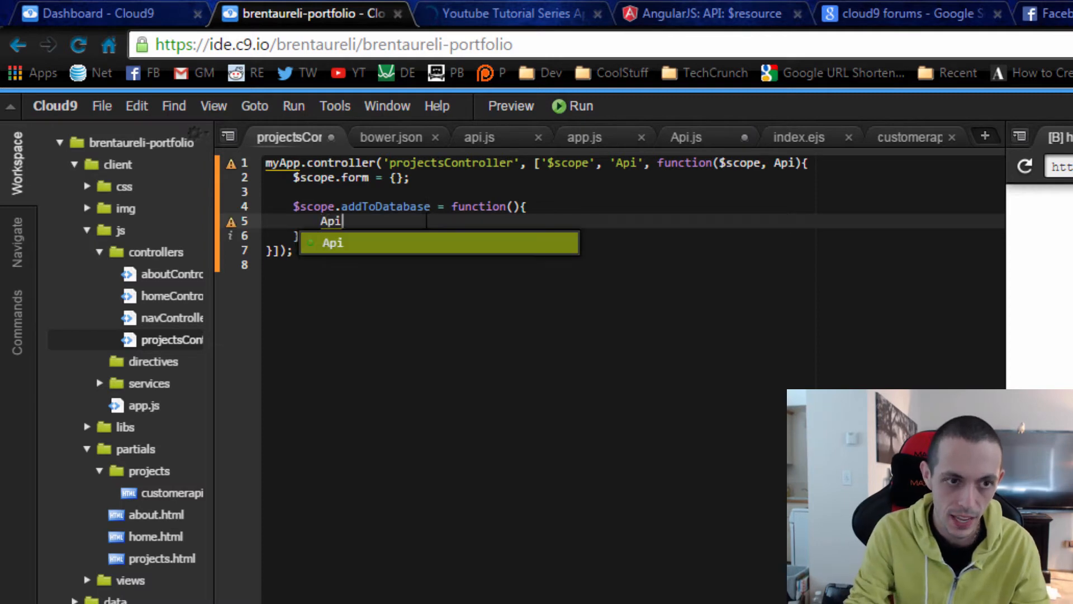
type(".Customer")
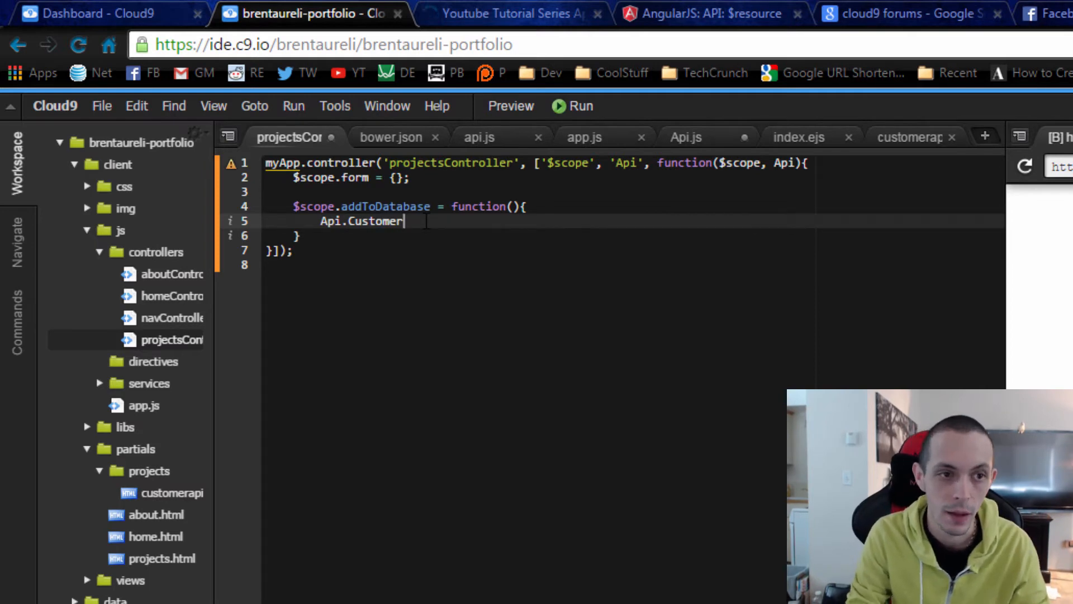
type(".save")
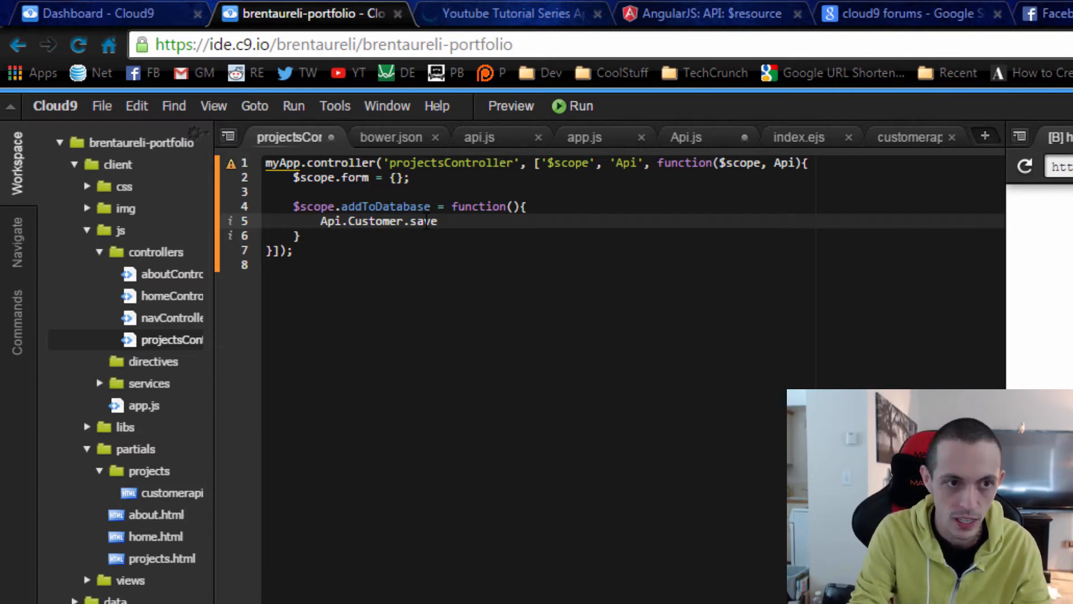
type("({})")
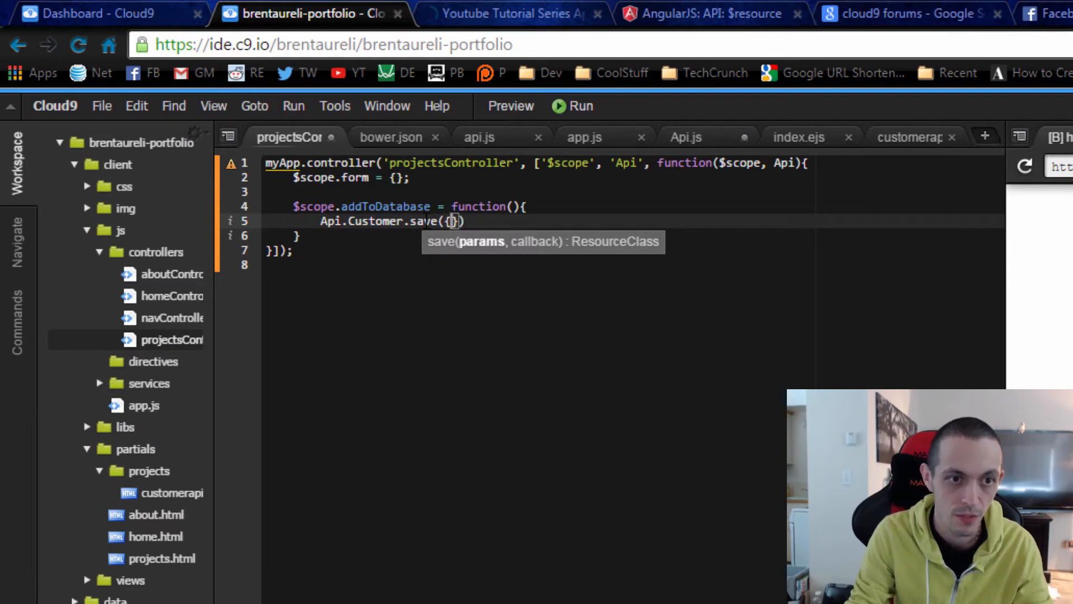
type(",")
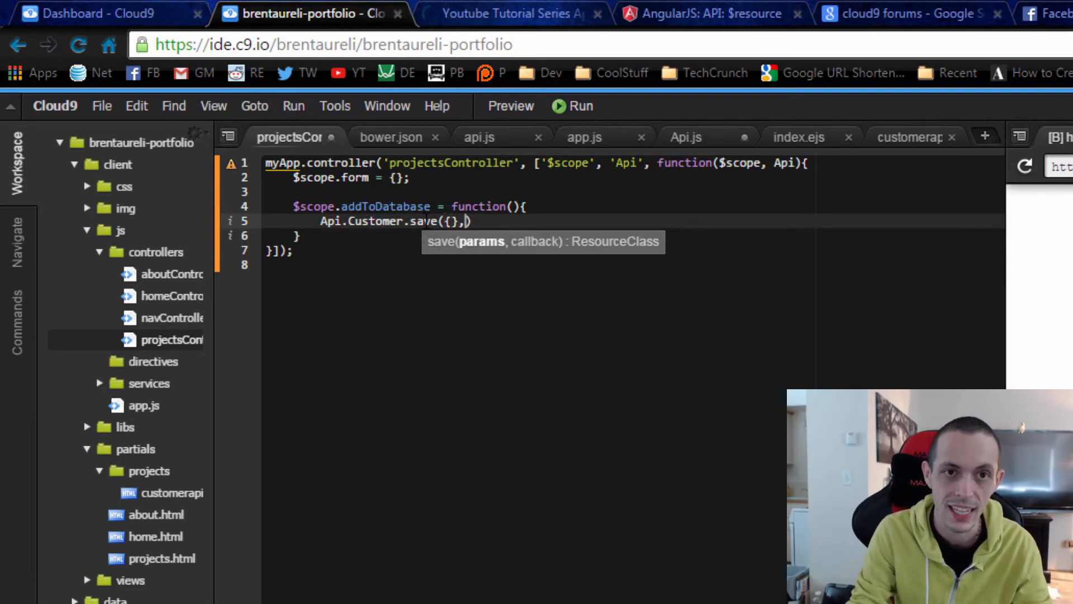
type("\" \"")
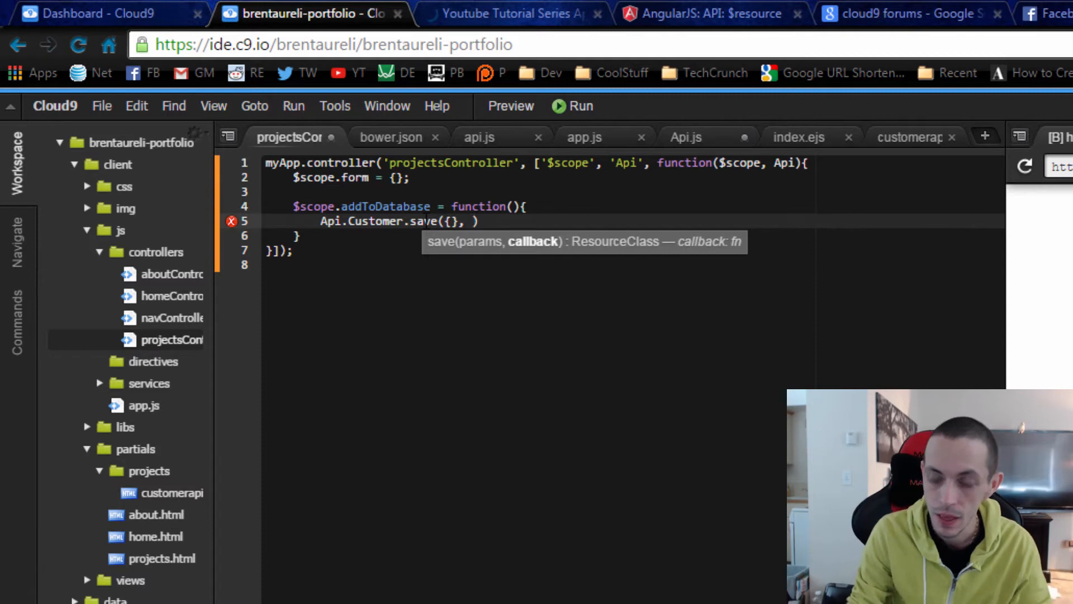
type("$")
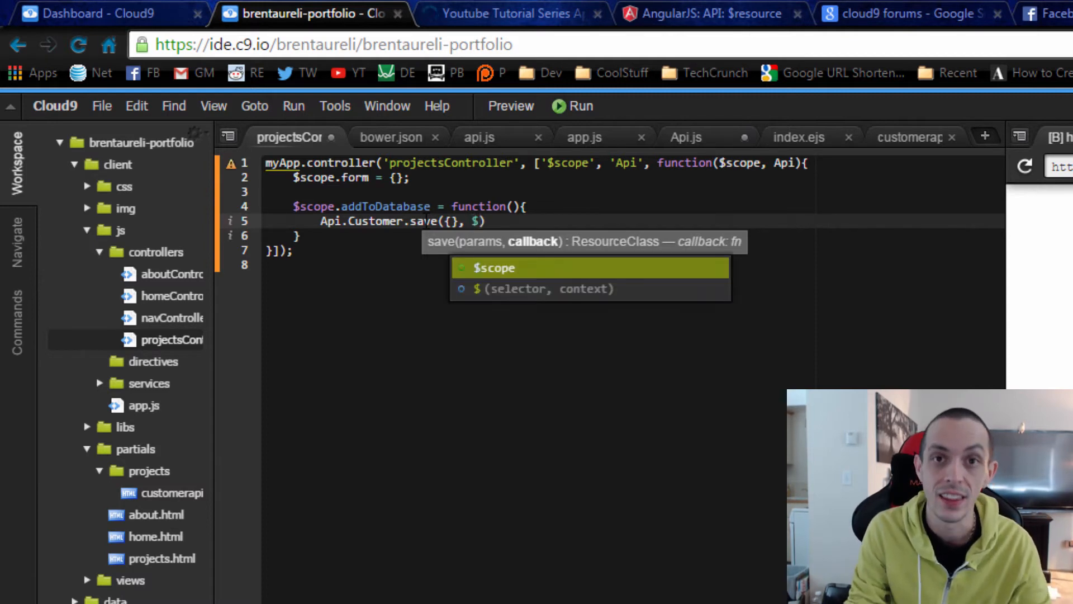
type("sc")
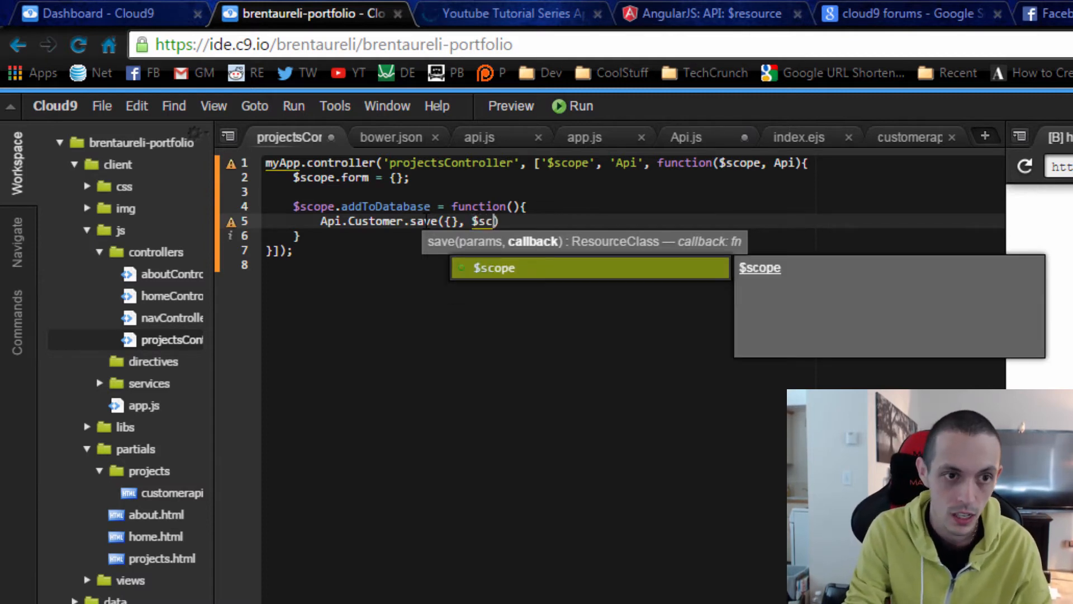
type("ope.form, function(")
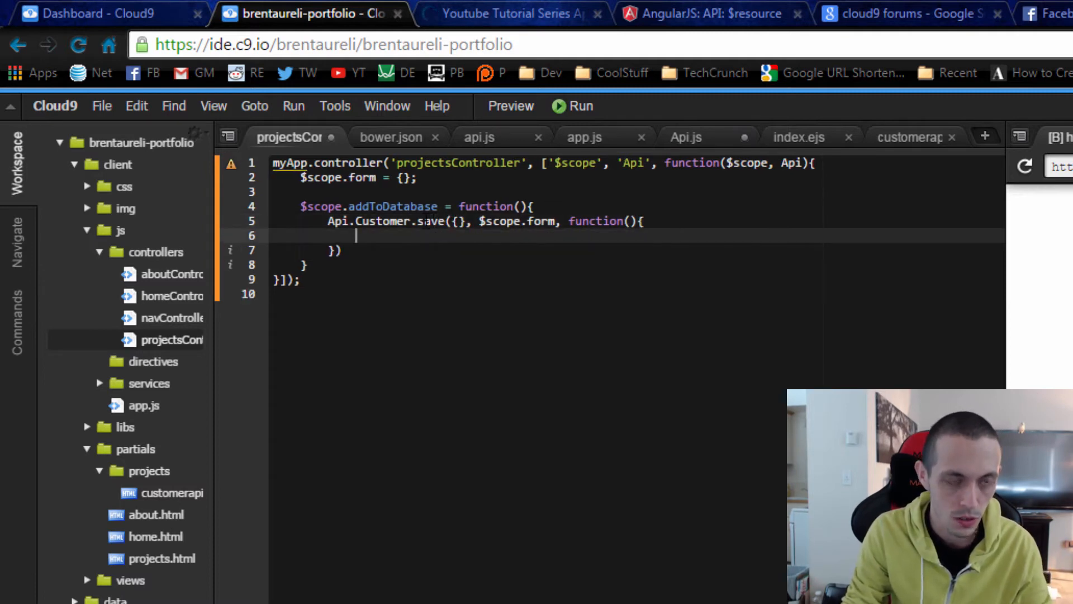
type("$scope.form")
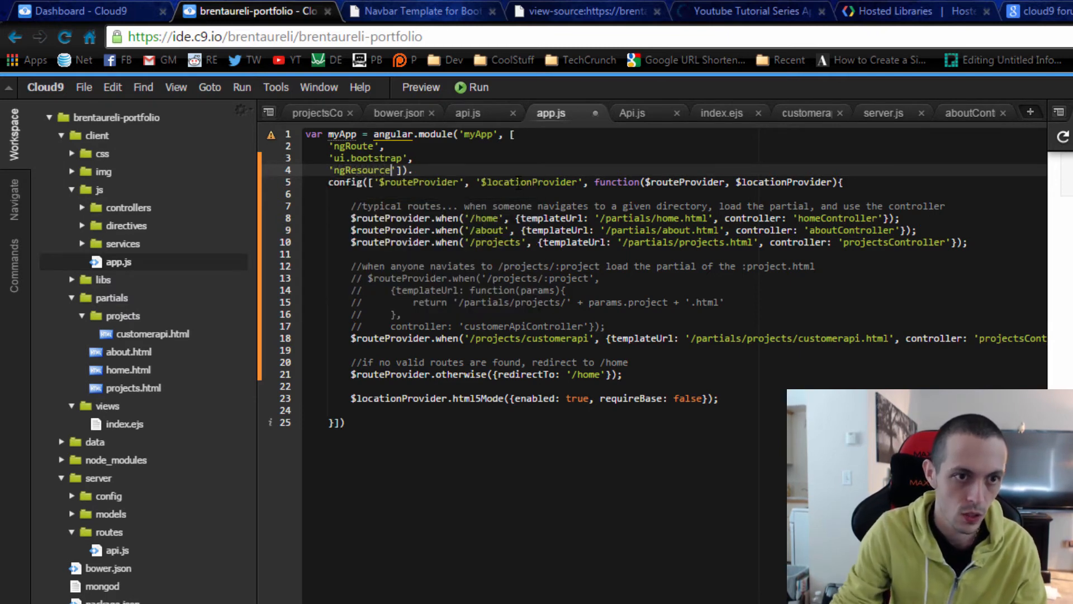
- Save app.js with 'ngResource' in the module dependencies
key("Ctrl+s")
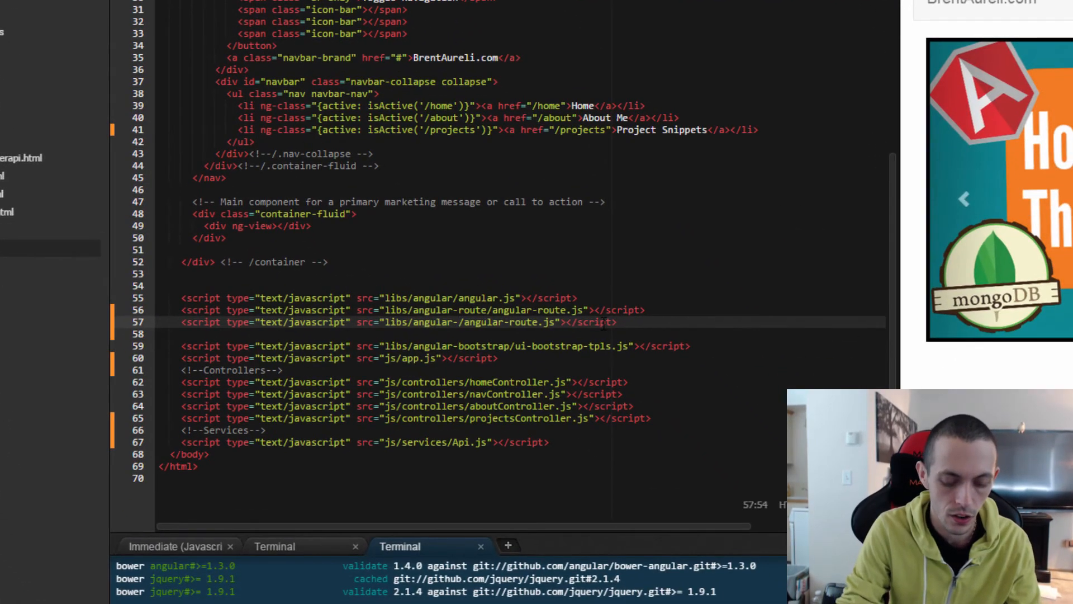
- Point the duplicated script tag at libs/angular-resource/angular-resource.js
type("resourc")
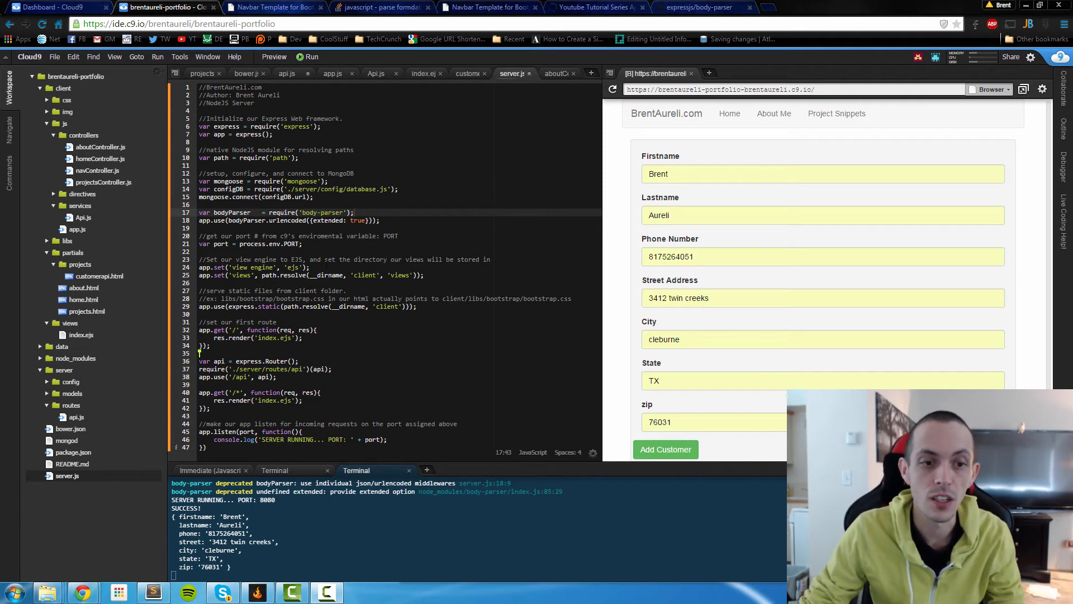
mouse_move(116, 310)
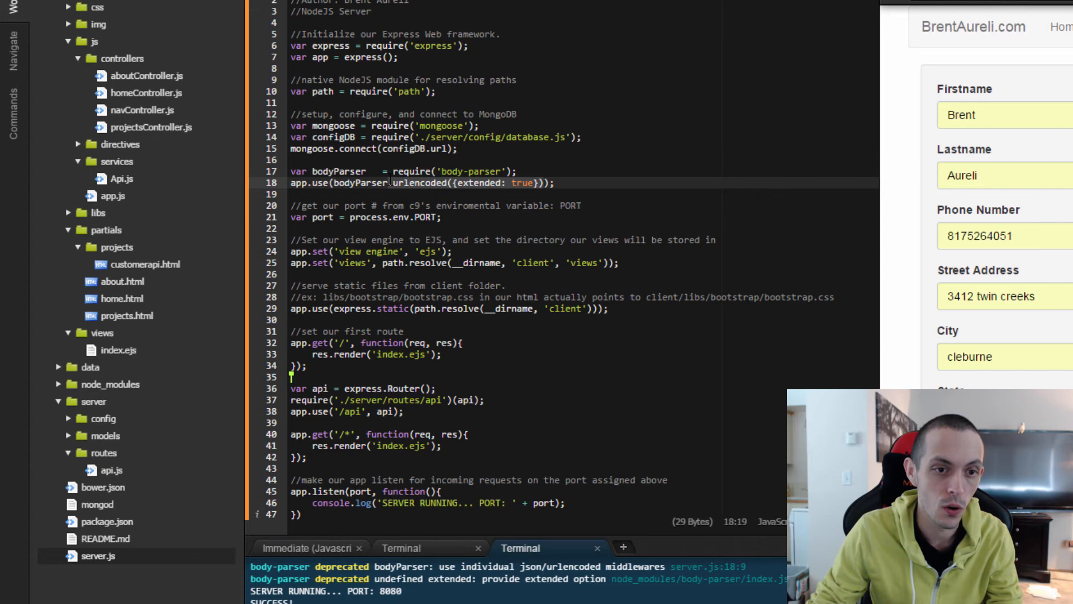
- Replace the urlencoded body-parser middleware with bodyParser.json()
type("json()")
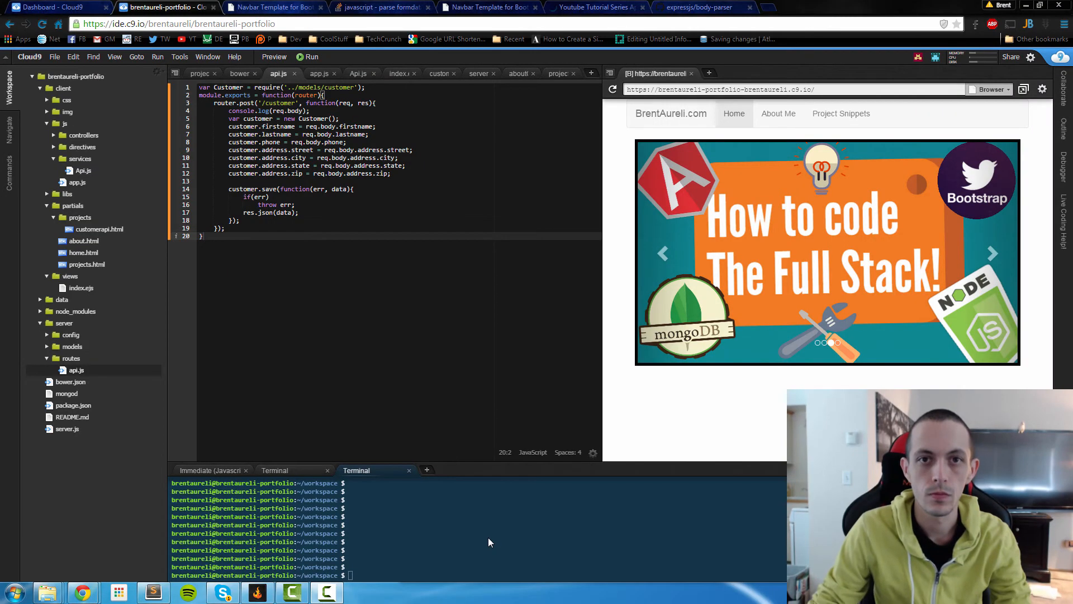
- Run 'node server' in the terminal and open the customer form in the preview
type("node server")
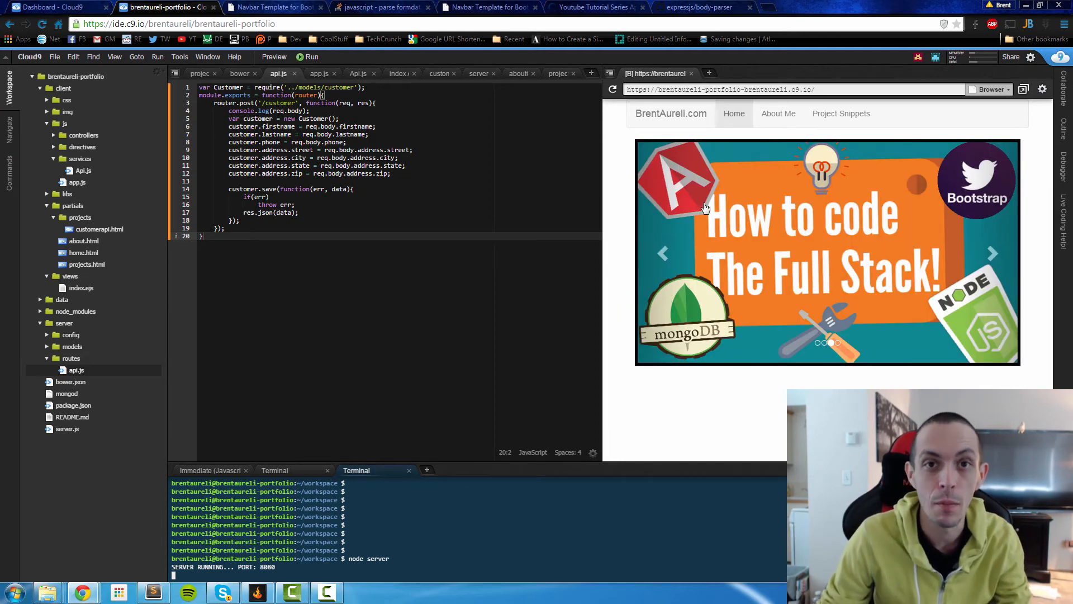
mouse_move(738, 164)
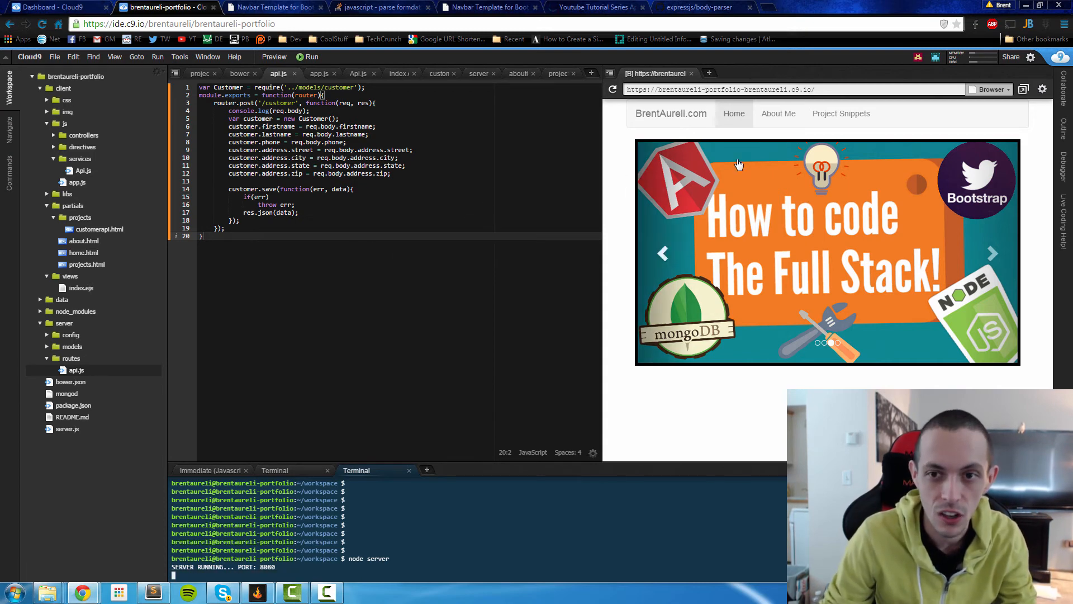
left_click(840, 114)
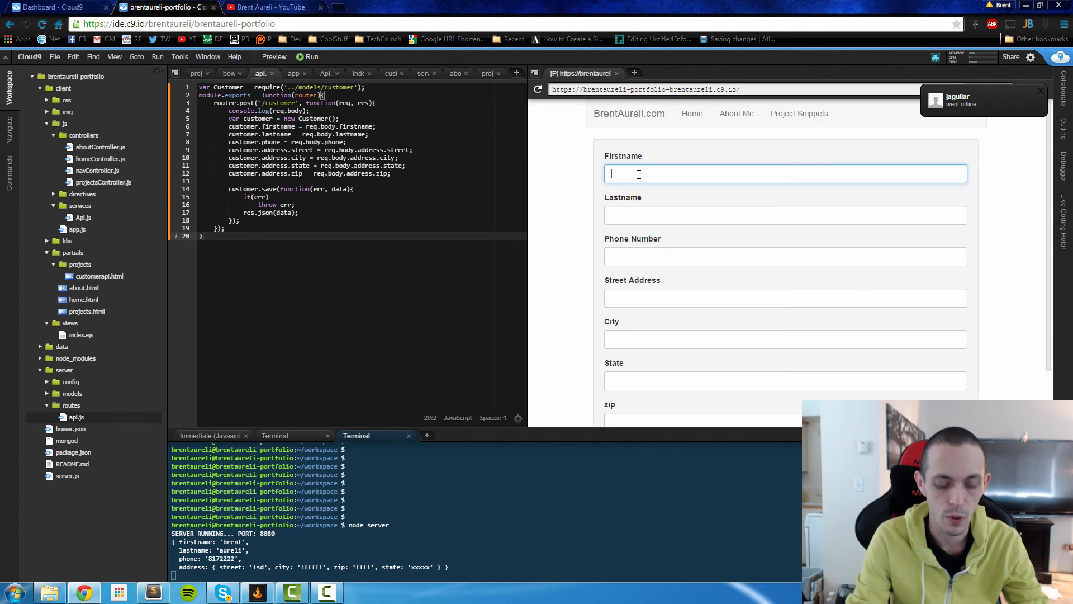
- Enter Brent Aureli, phone 8888888, a Redwood street, Mountain View, zip 88888, and submit
type("A")
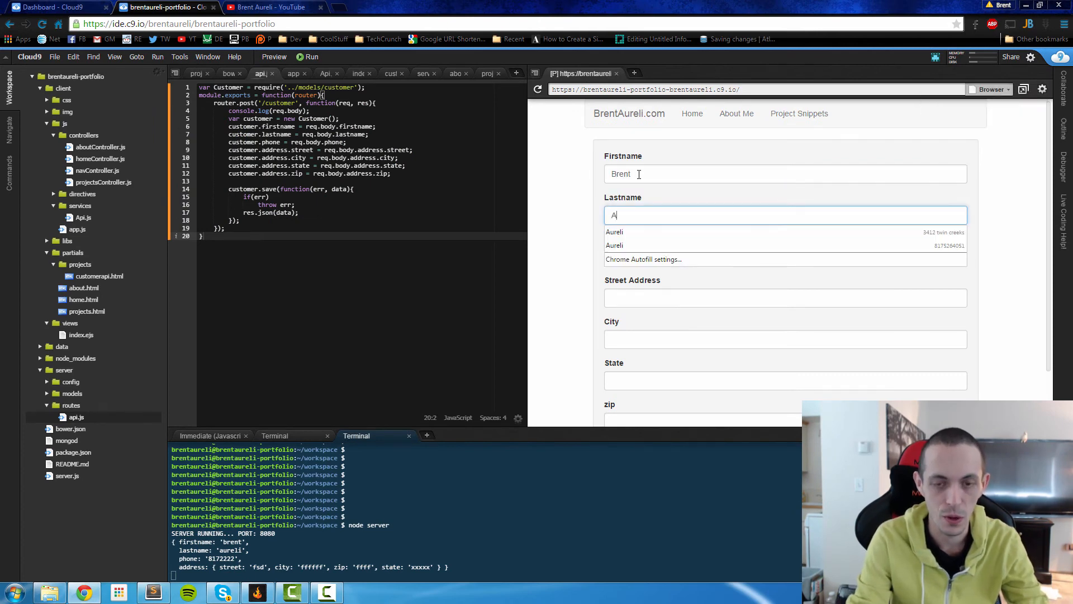
left_click(614, 231)
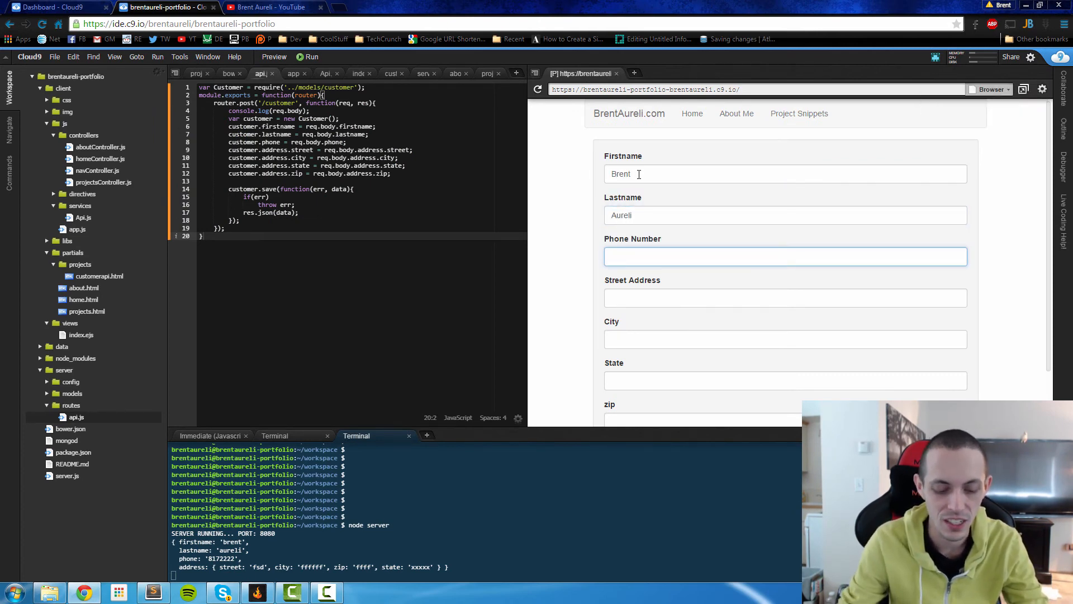
type("88888881")
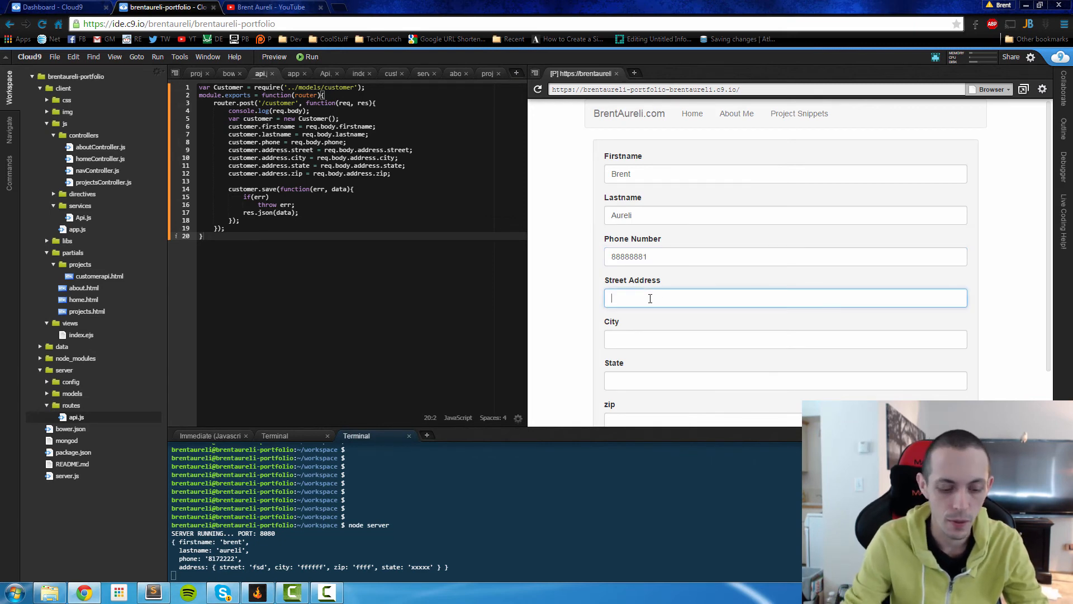
type("redwood")
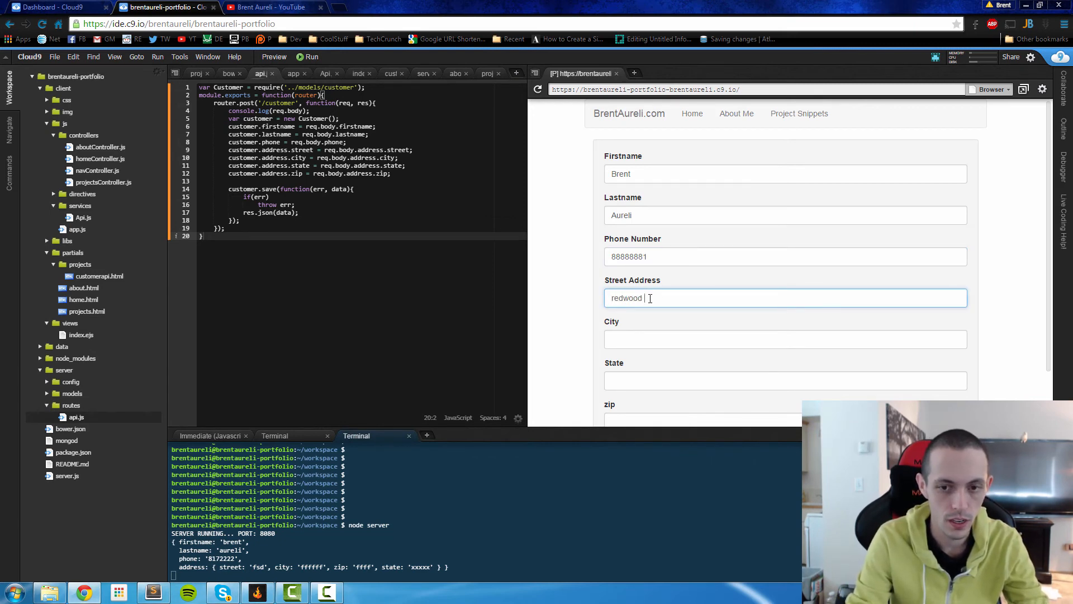
type("city road")
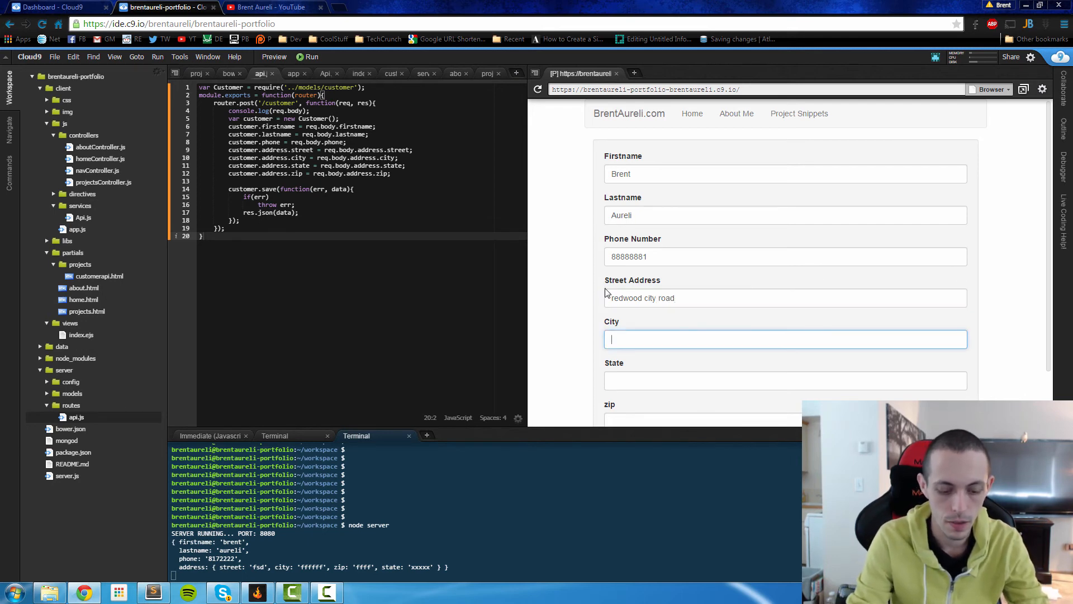
type("mountain view")
left_click(785, 381)
type("Ca")
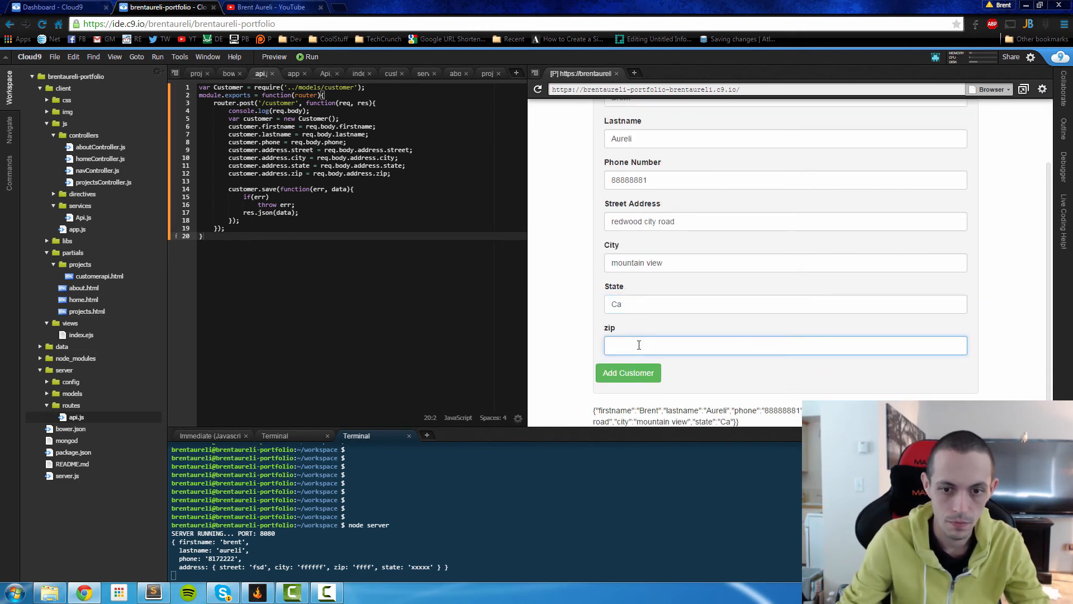
type("88888")
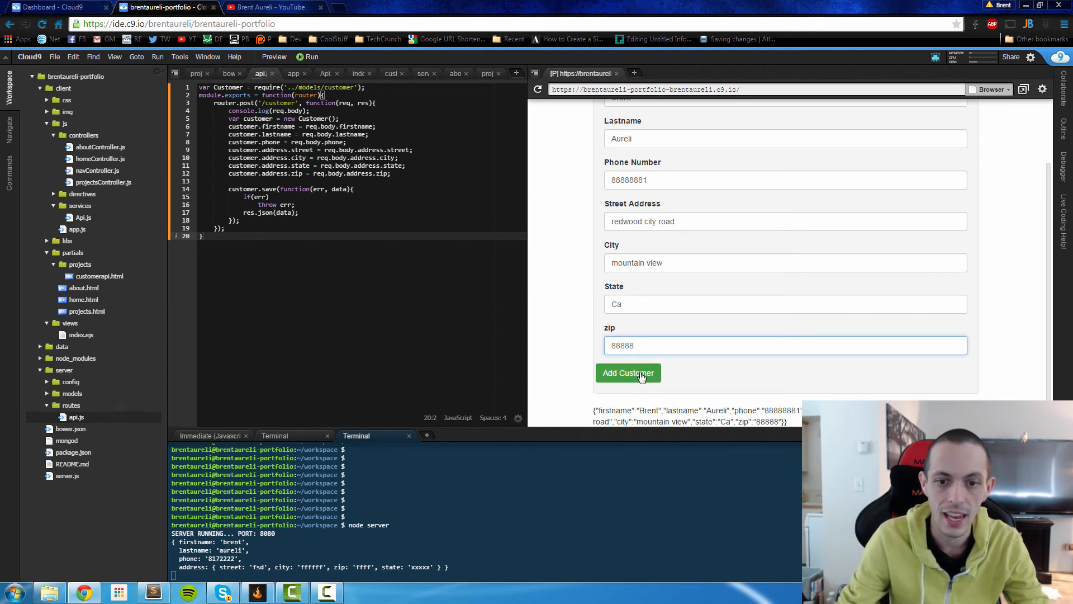
left_click(629, 372)
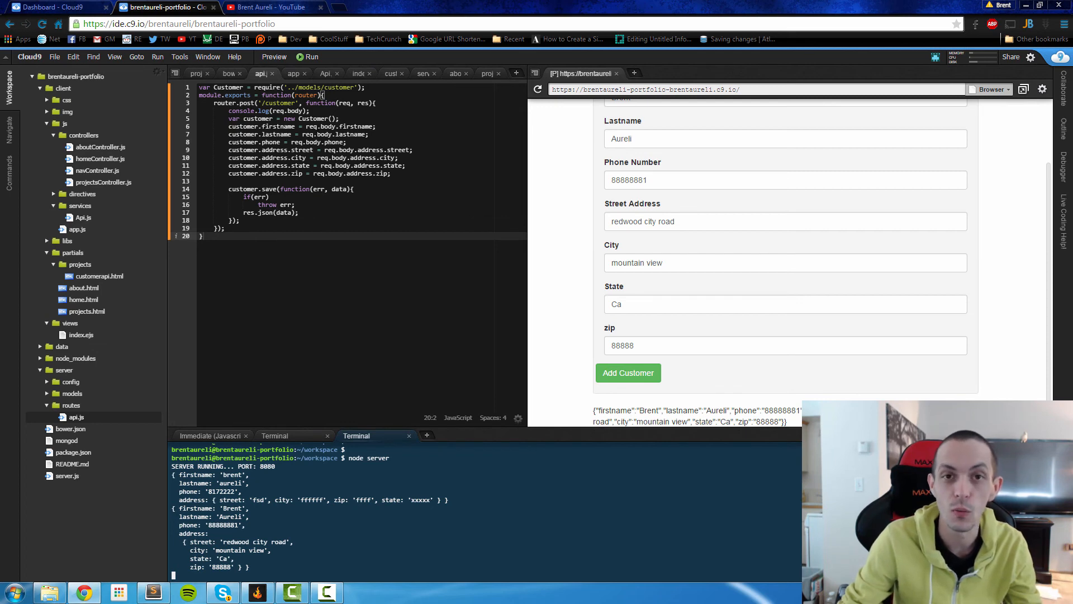
mouse_move(556, 198)
type("mongo")
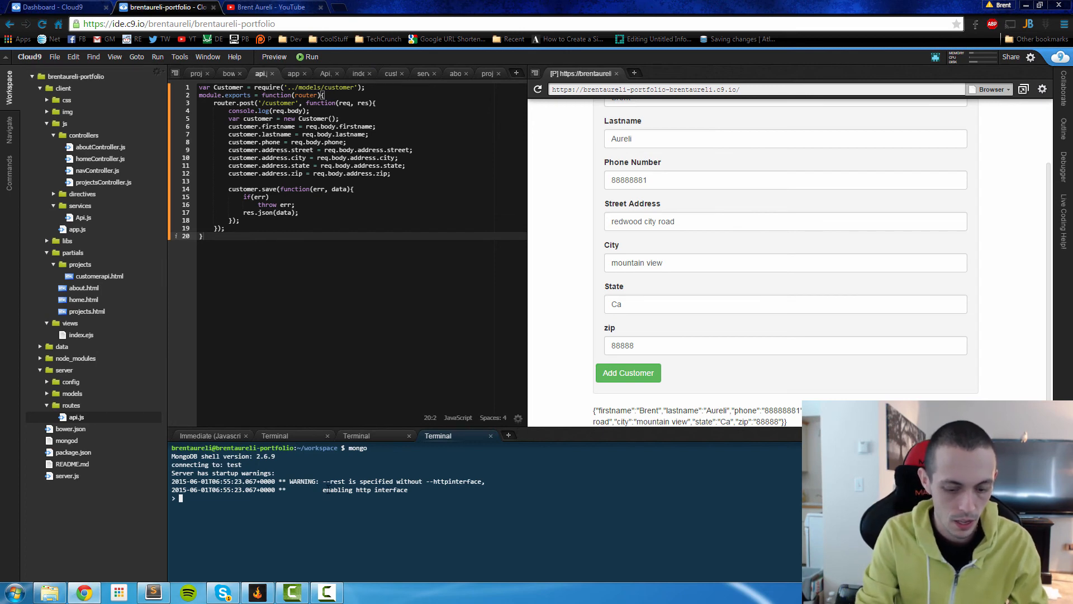
- In the mongo shell, switch to the test database and query the customers collection with find()
type("use test")
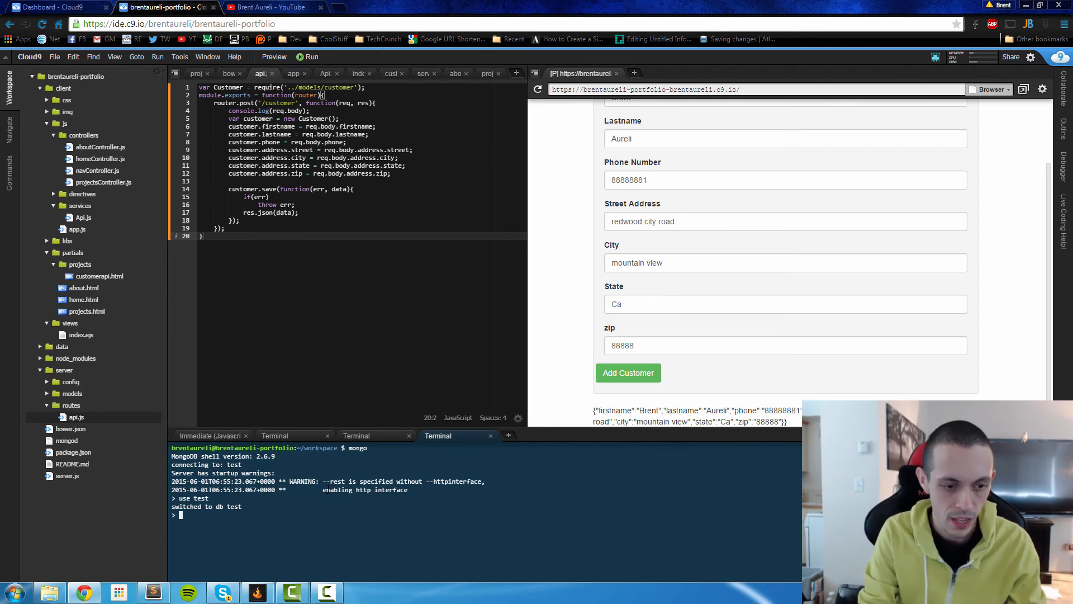
type("db.c")
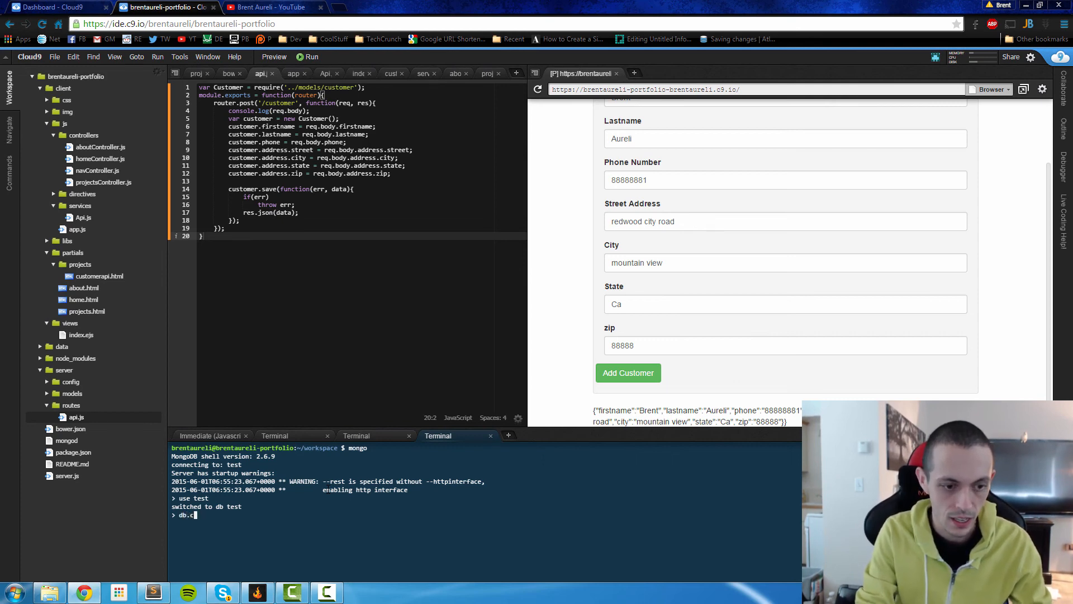
type("ustomers.find().pretty(")
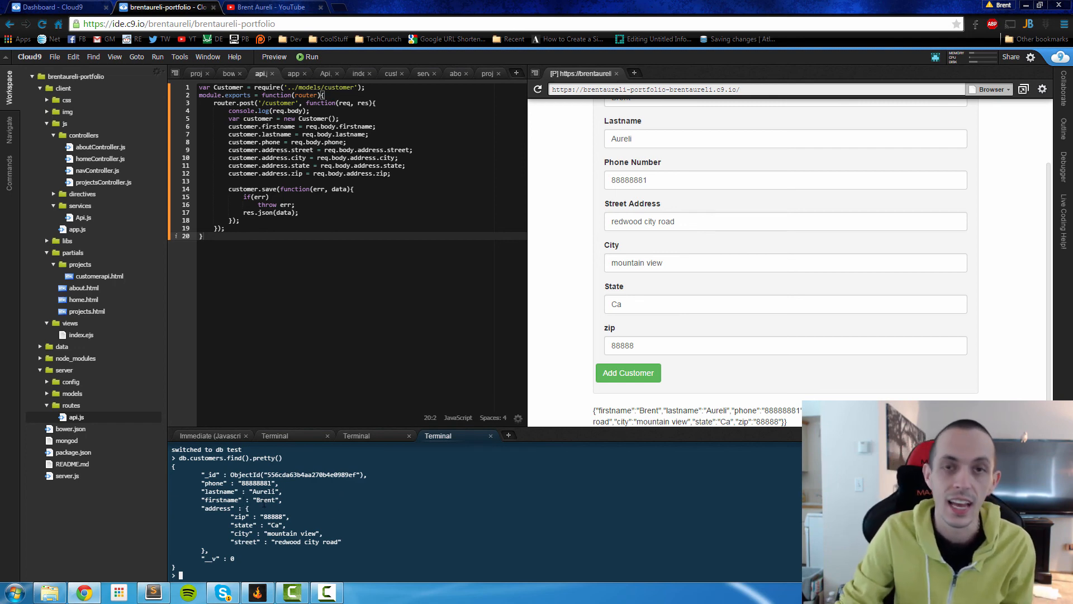
mouse_move(575, 320)
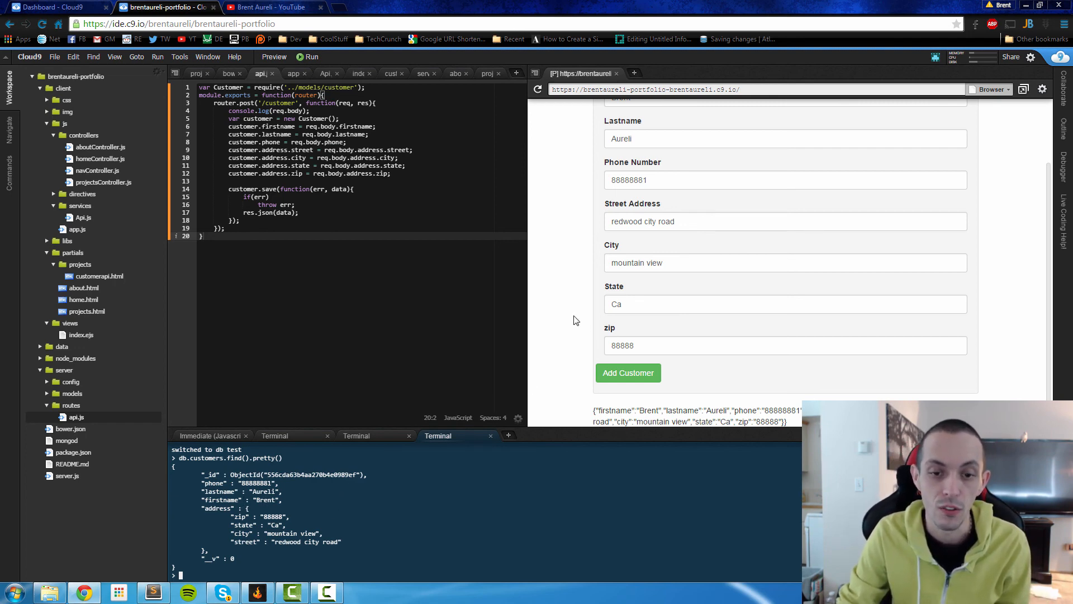